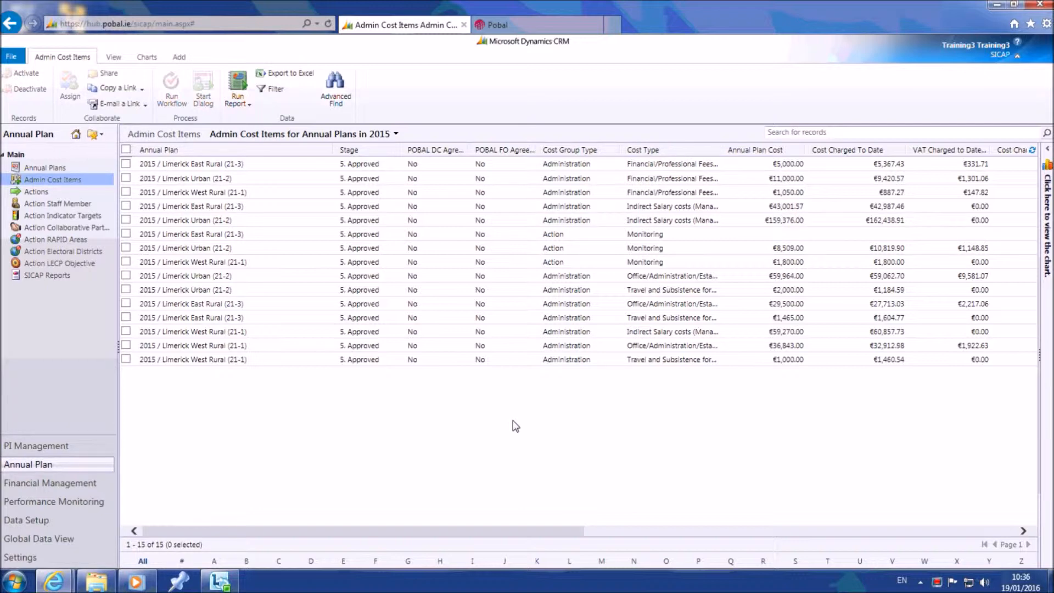
mouse_move(505, 406)
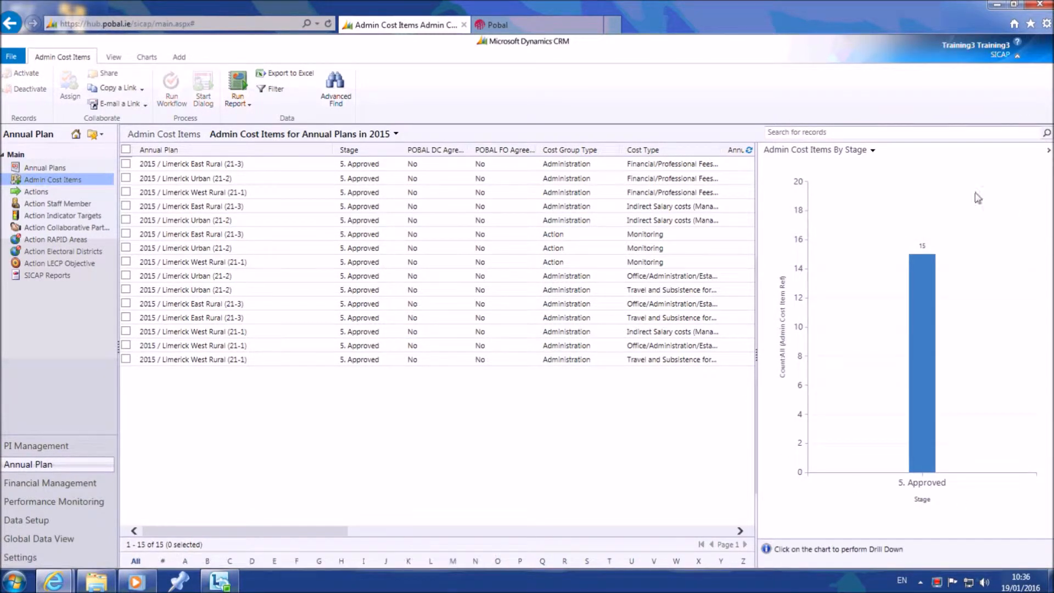
mouse_move(957, 316)
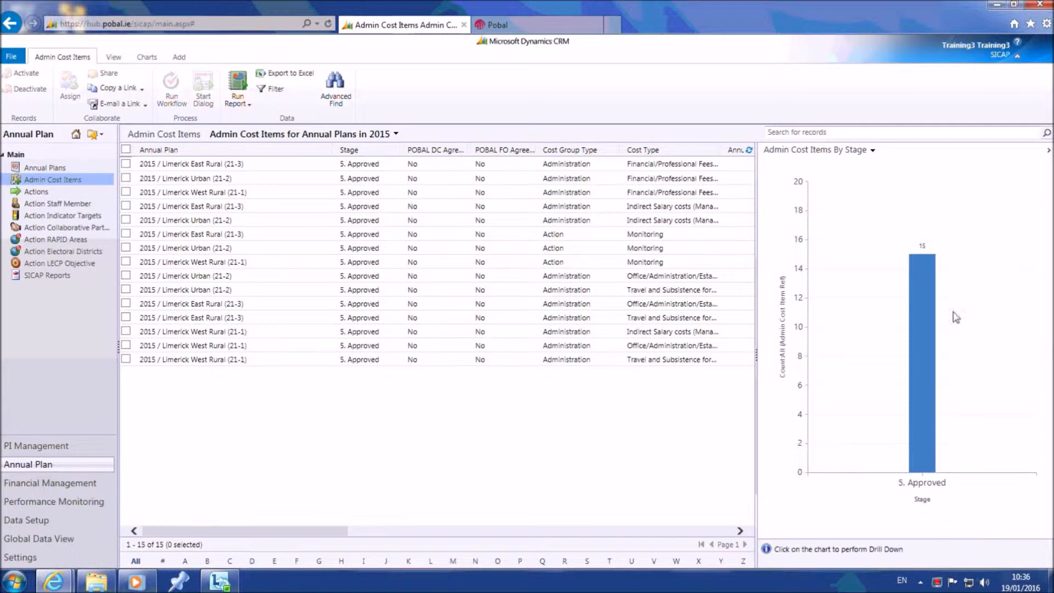
mouse_move(905, 295)
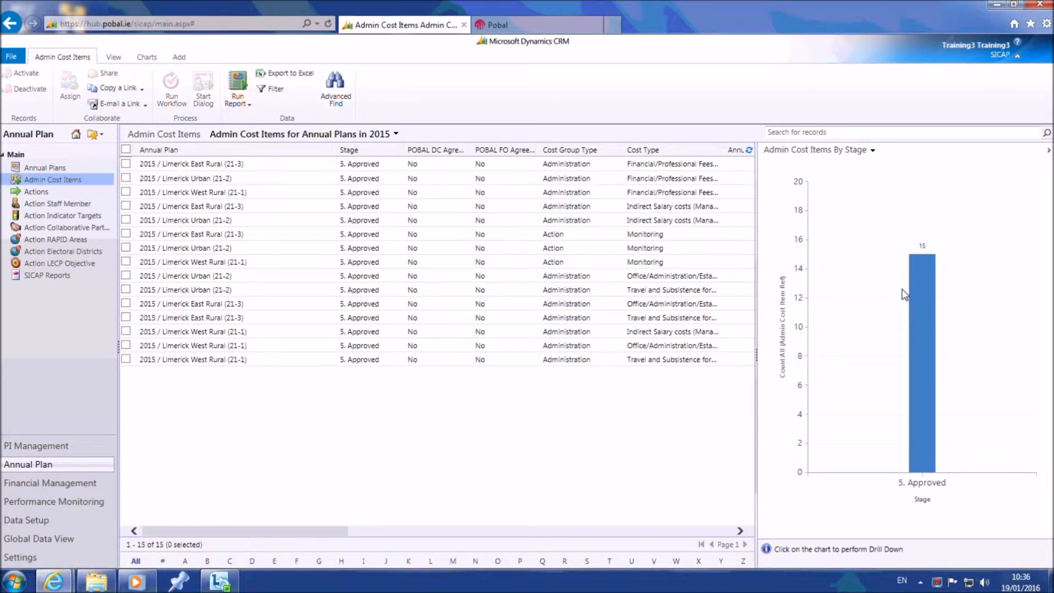
mouse_move(876, 158)
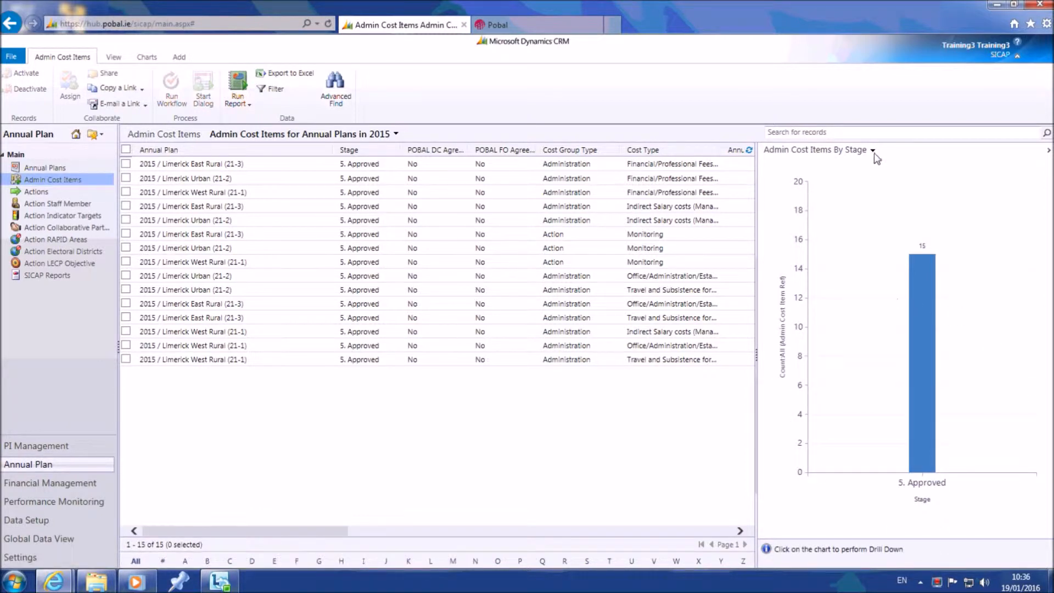
left_click(873, 149)
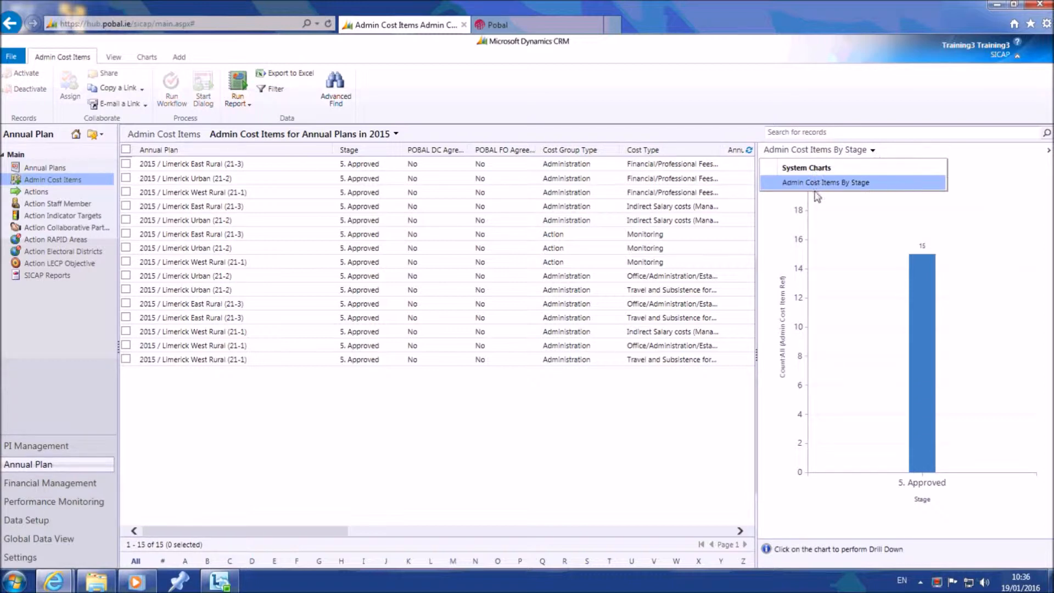
mouse_move(825, 182)
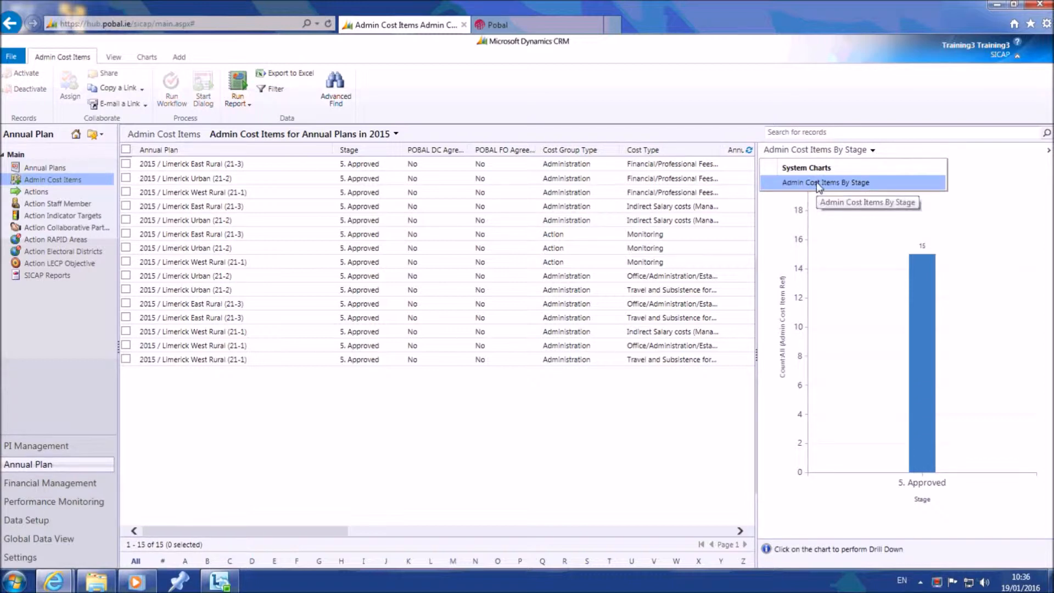
mouse_move(874, 154)
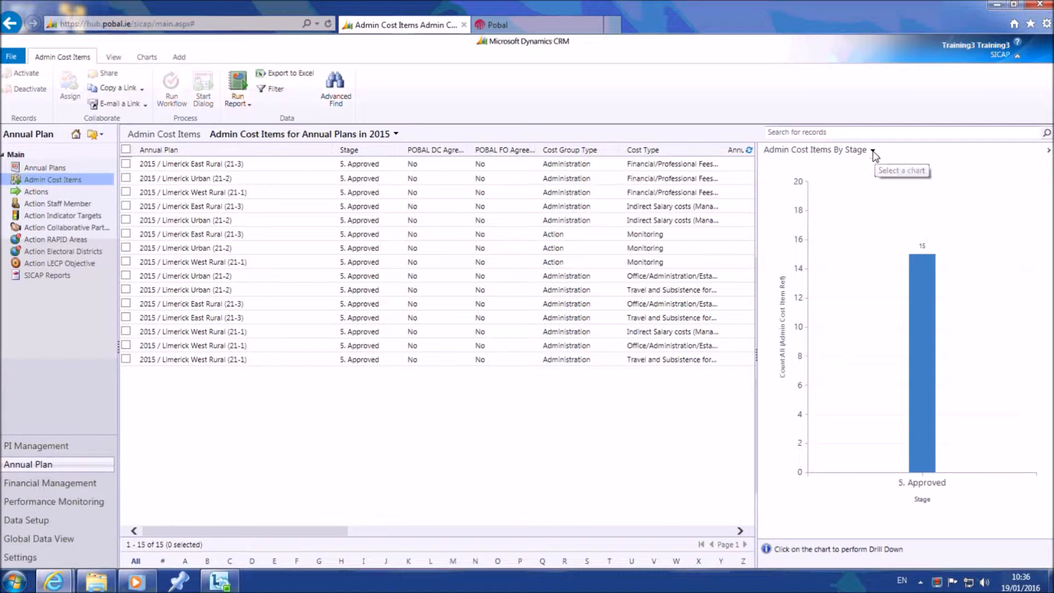
left_click(873, 149)
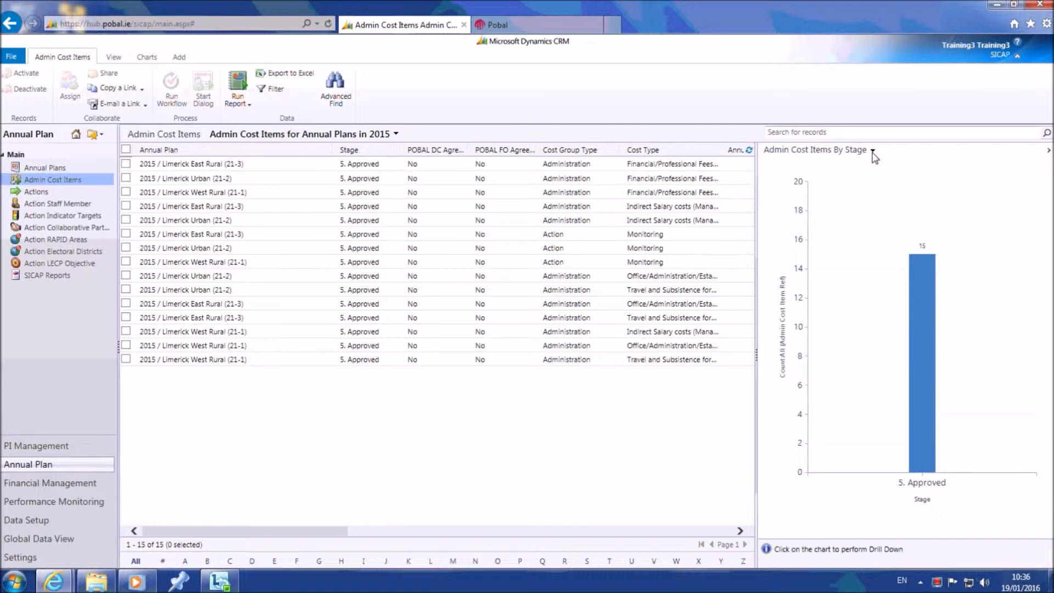
mouse_move(873, 151)
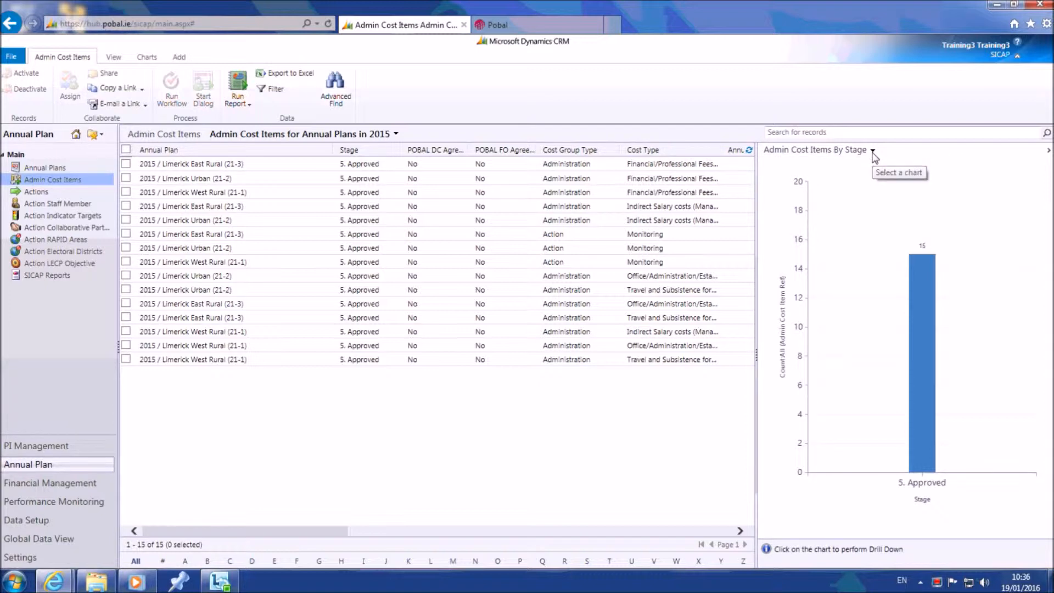
mouse_move(274, 324)
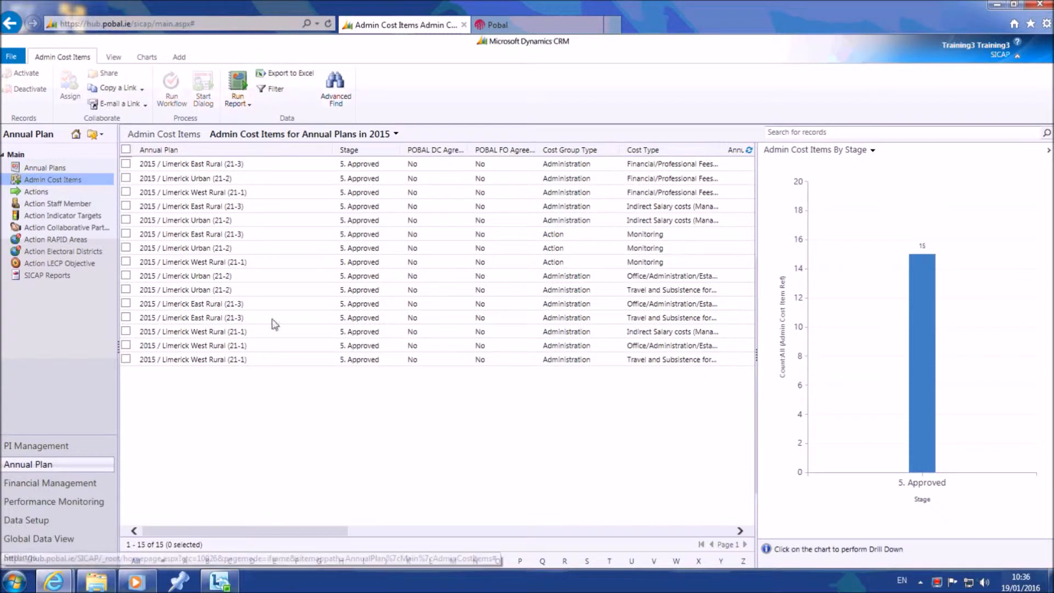
mouse_move(301, 345)
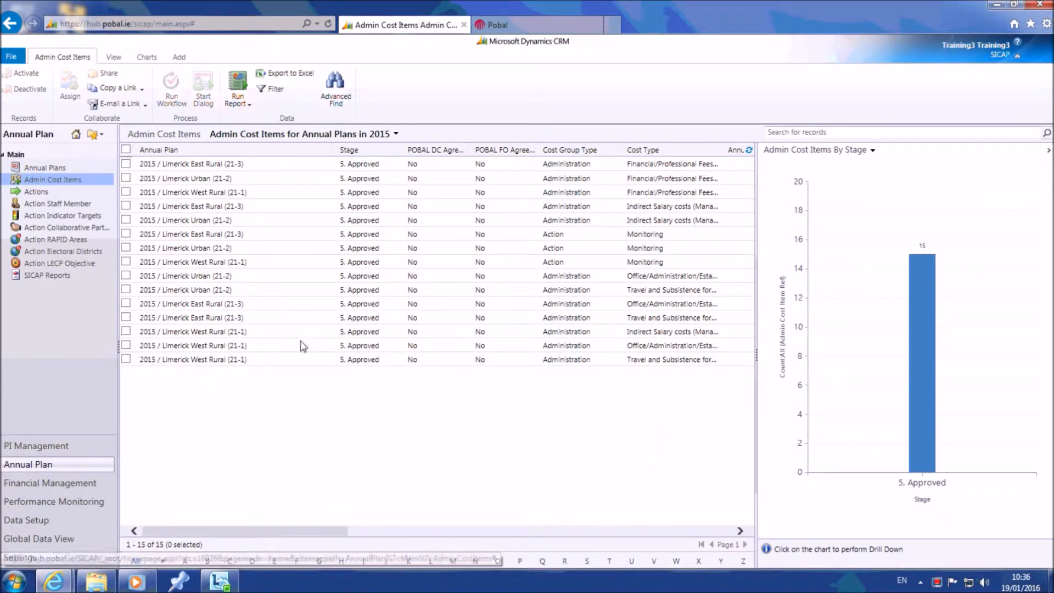
mouse_move(271, 228)
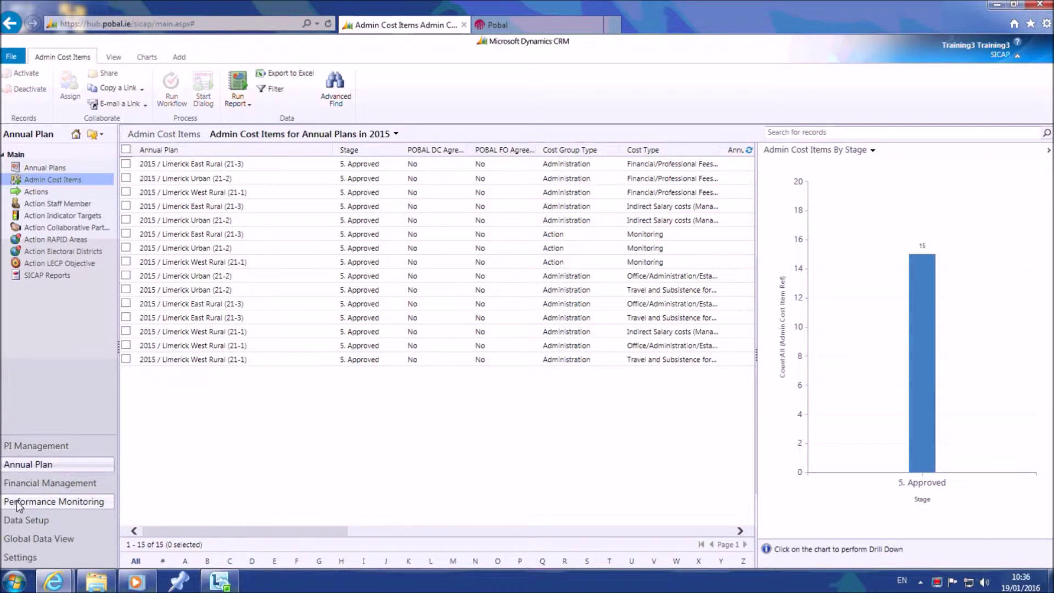
- Go to Performance Monitoring's Individuals and show the list of available individual charts
left_click(53, 501)
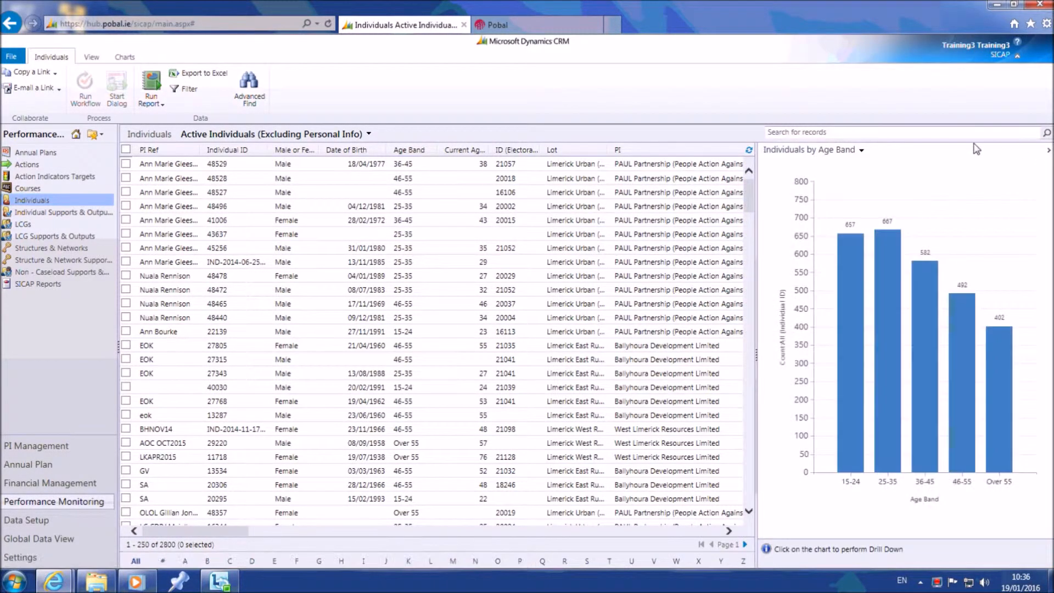
mouse_move(863, 153)
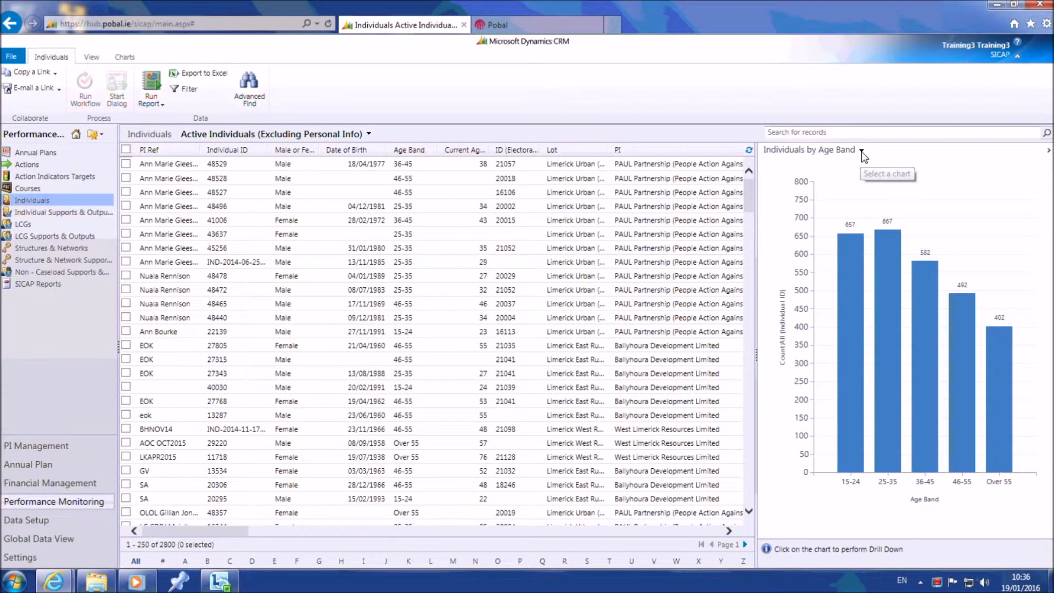
left_click(863, 149)
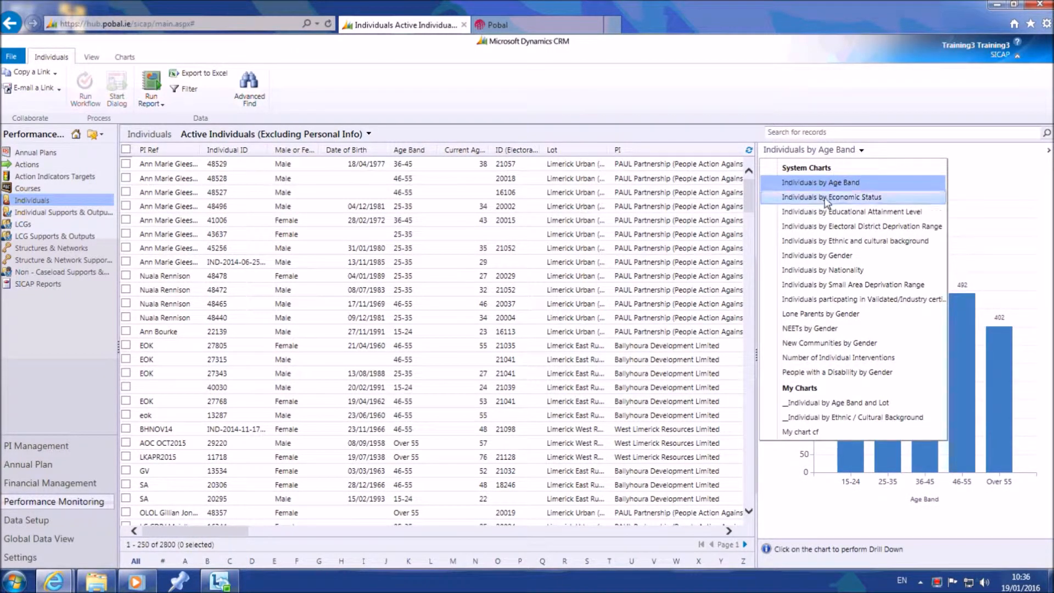
mouse_move(819, 398)
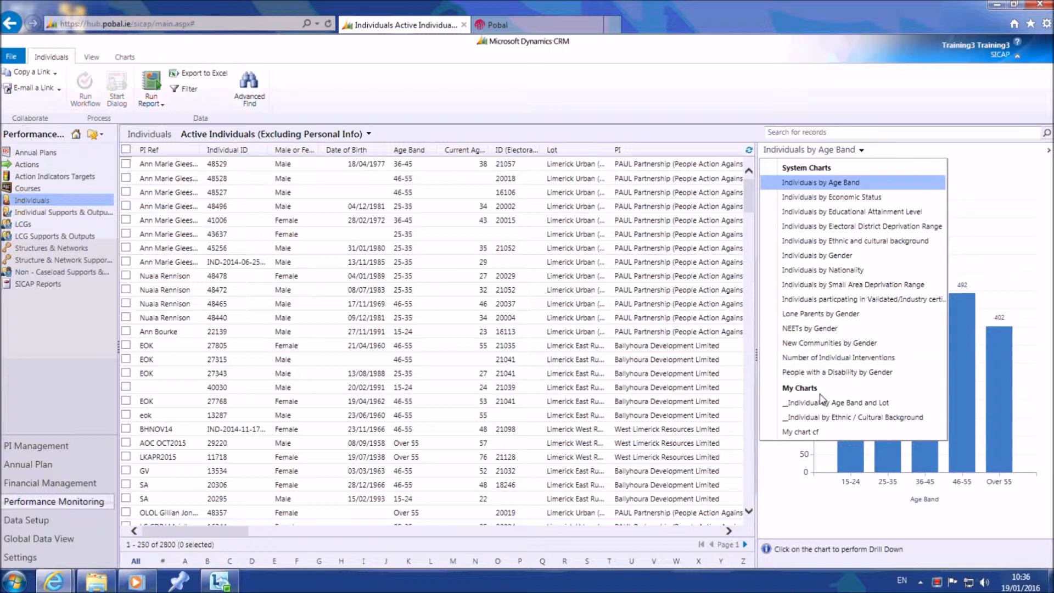
mouse_move(852, 211)
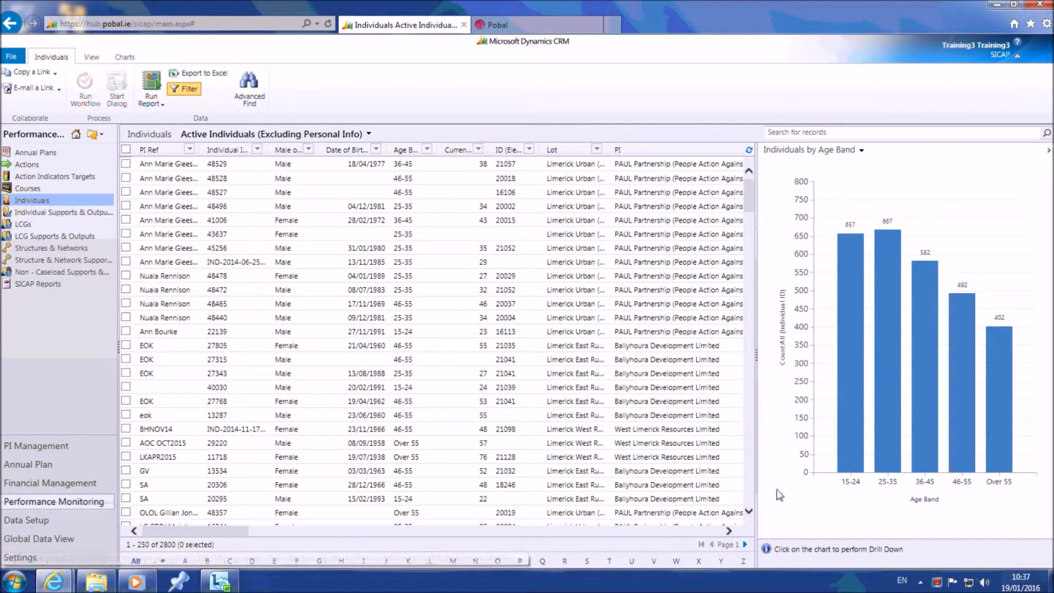
mouse_move(665, 402)
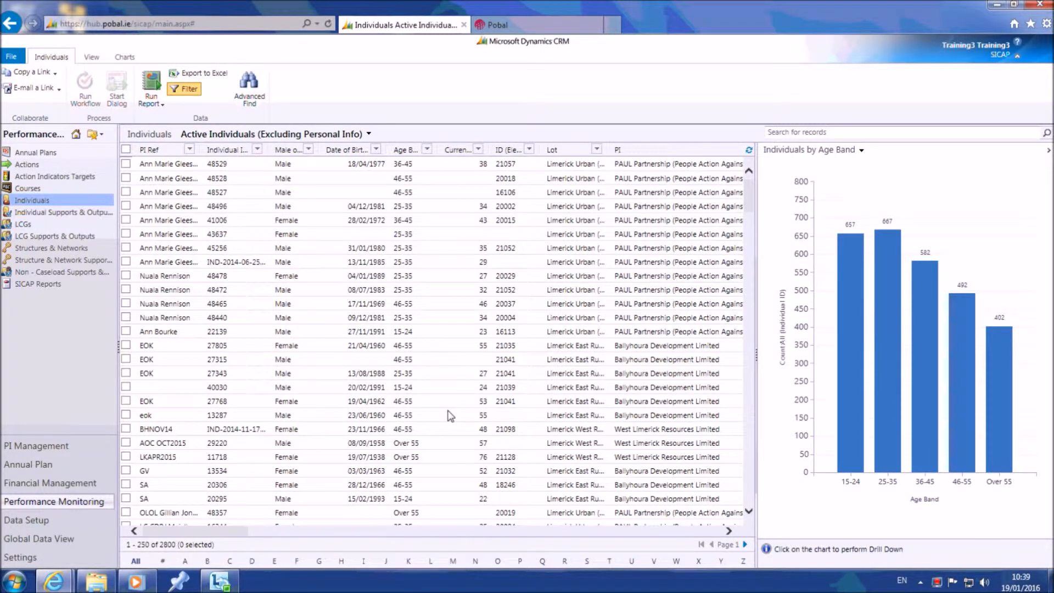
mouse_move(694, 294)
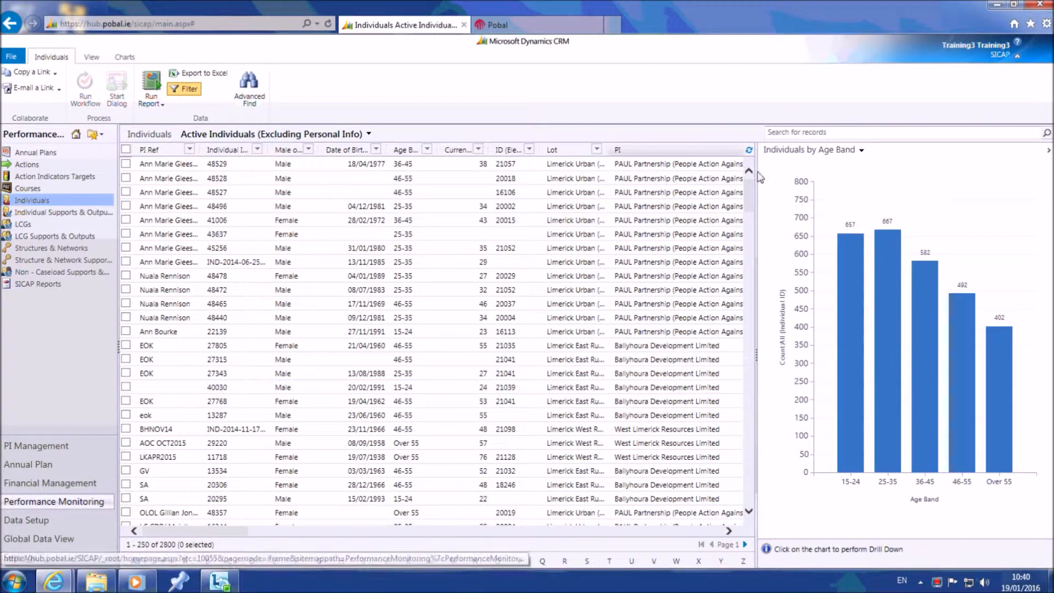
mouse_move(759, 226)
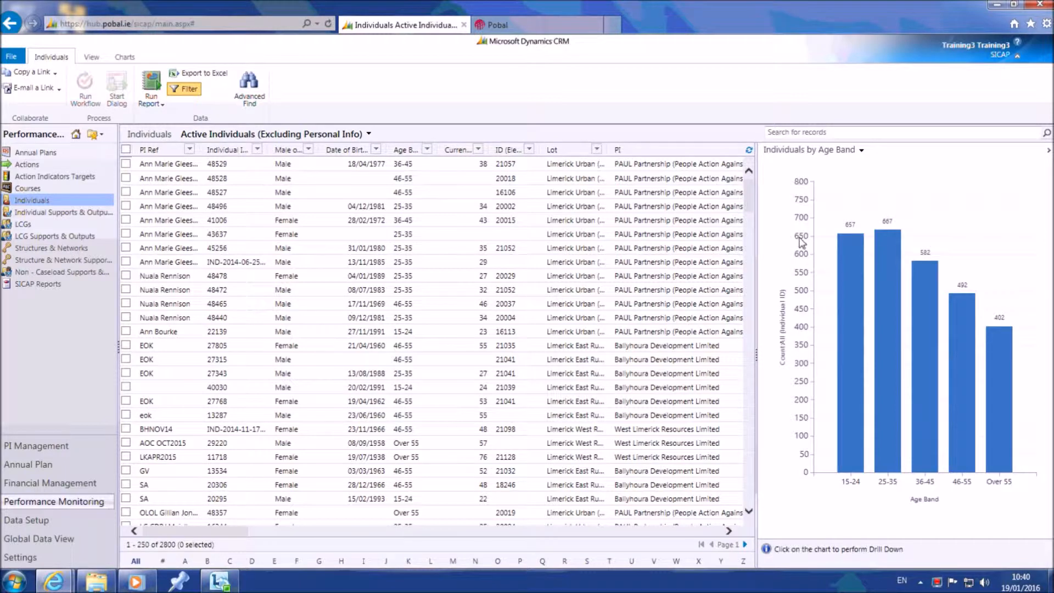
mouse_move(803, 242)
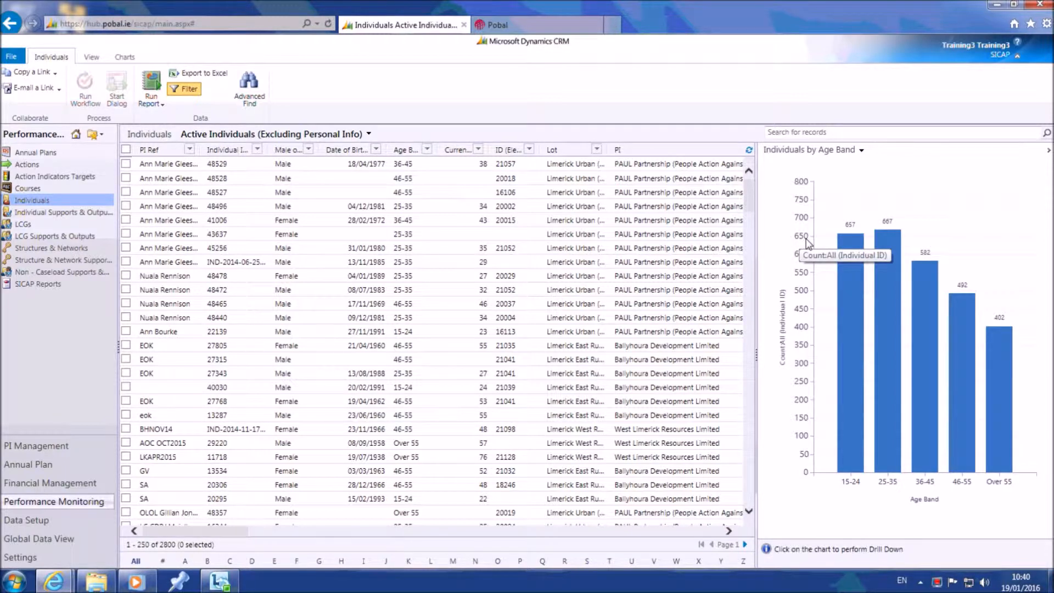
mouse_move(852, 345)
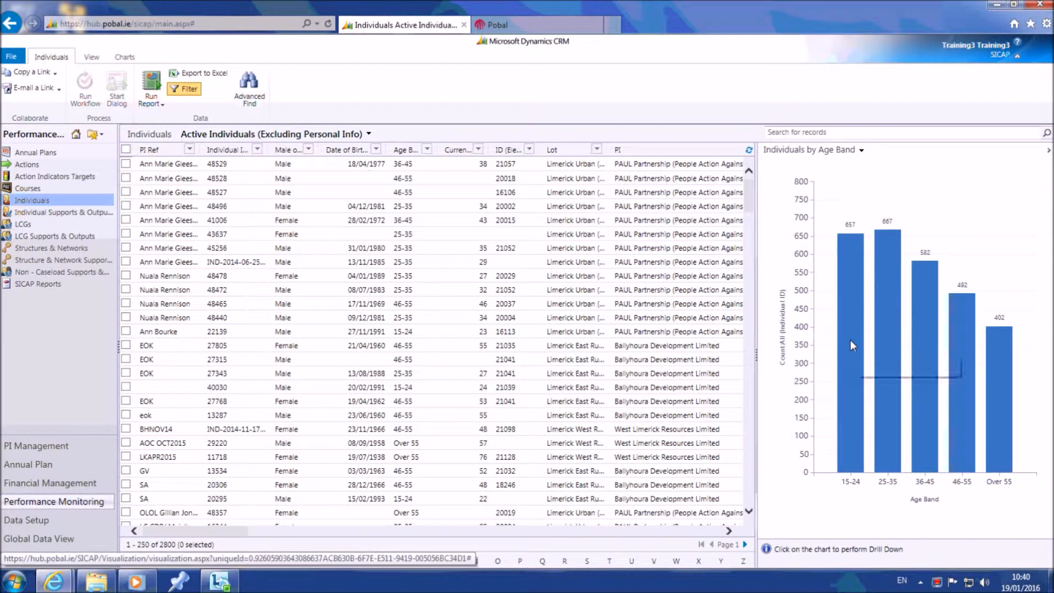
- Drill the 15-24 age band bar down by Male or Female (286 male, 371 female)
left_click(850, 335)
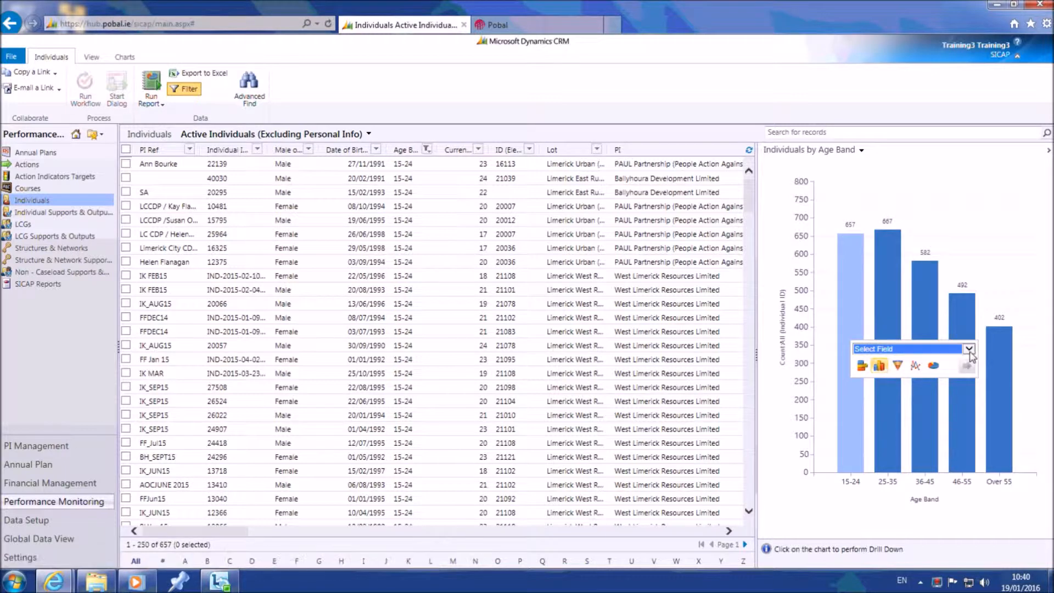
left_click(969, 348)
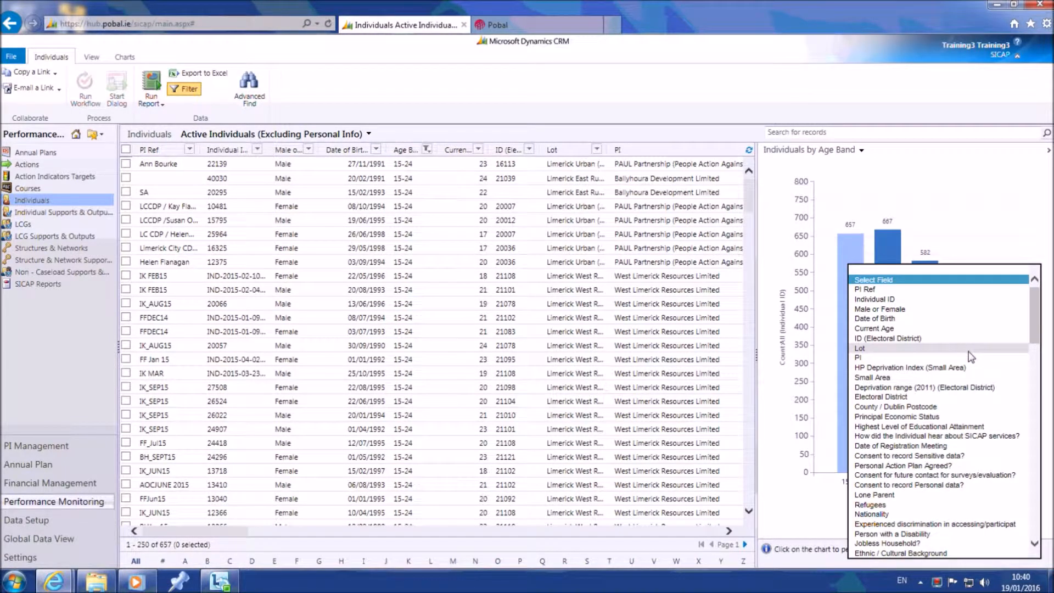
mouse_move(968, 355)
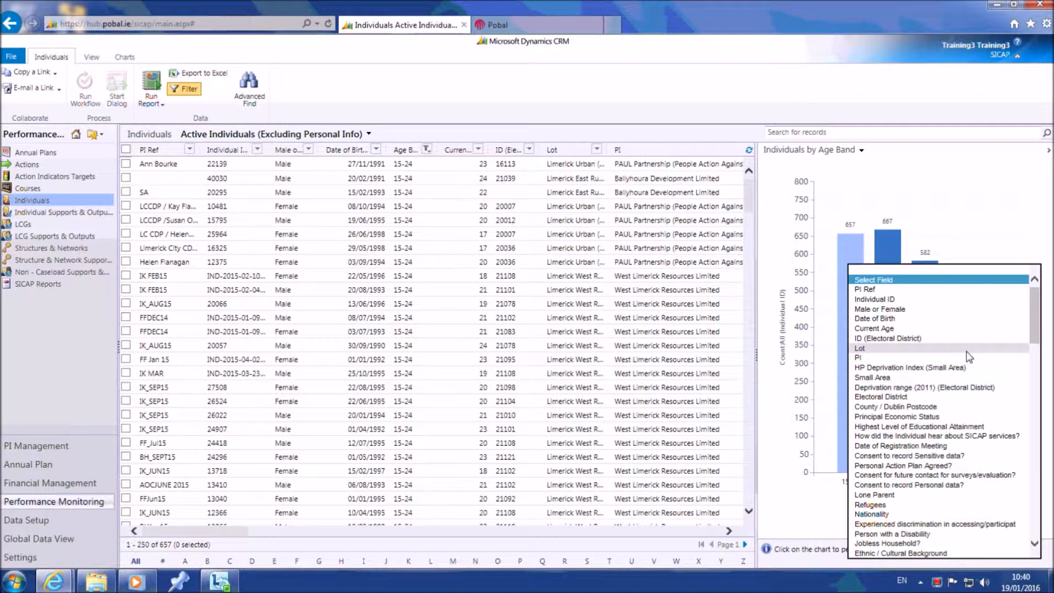
mouse_move(915, 319)
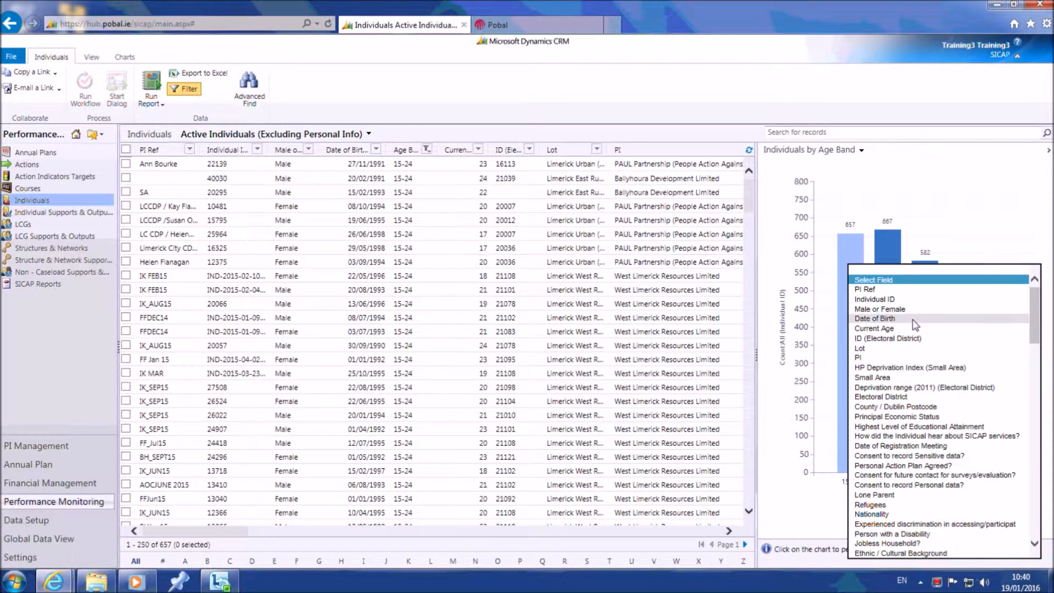
mouse_move(878, 309)
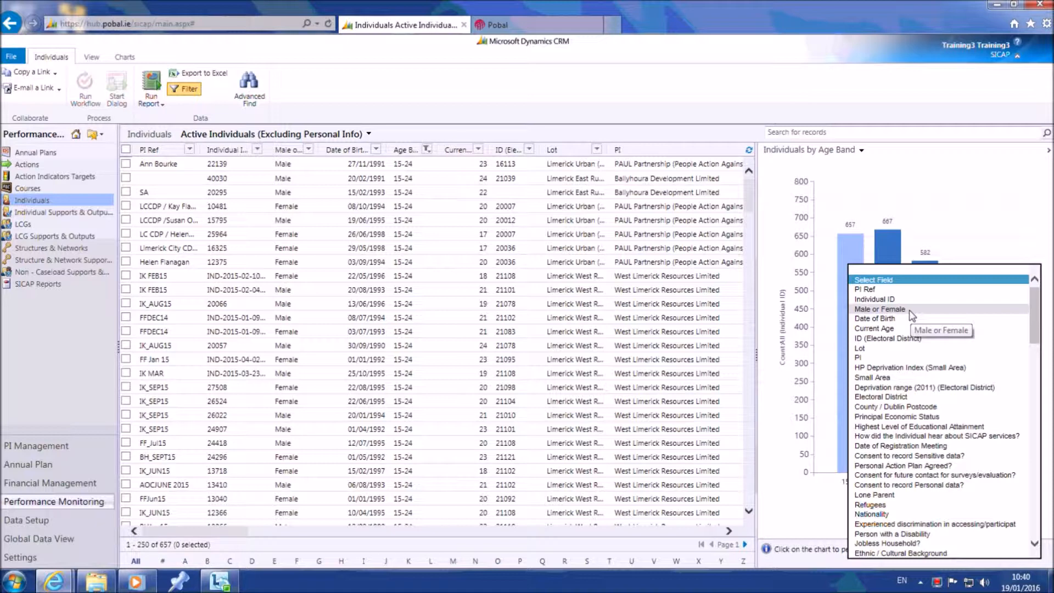
left_click(878, 309)
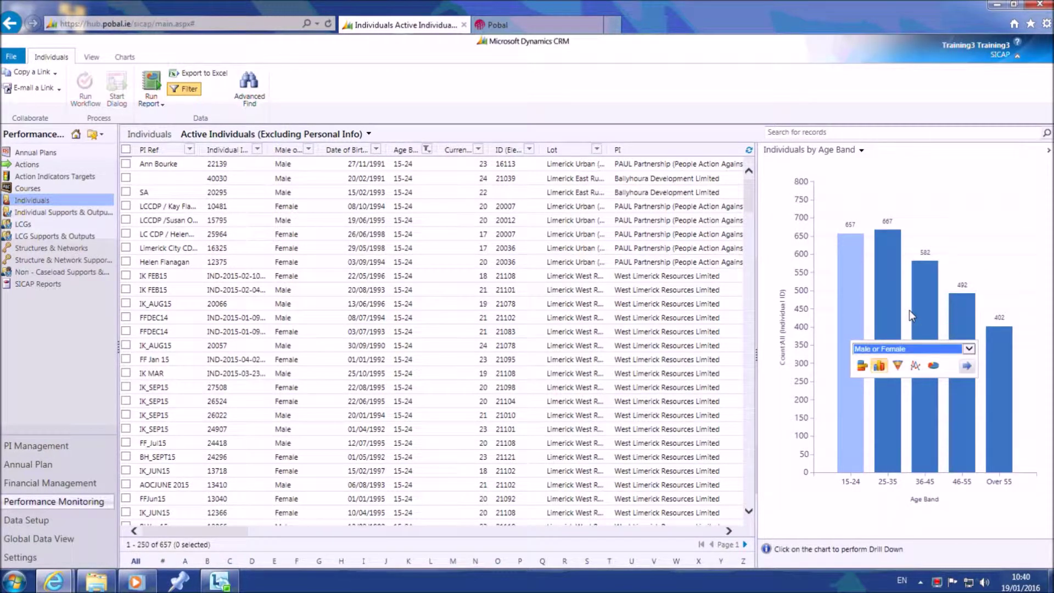
mouse_move(966, 364)
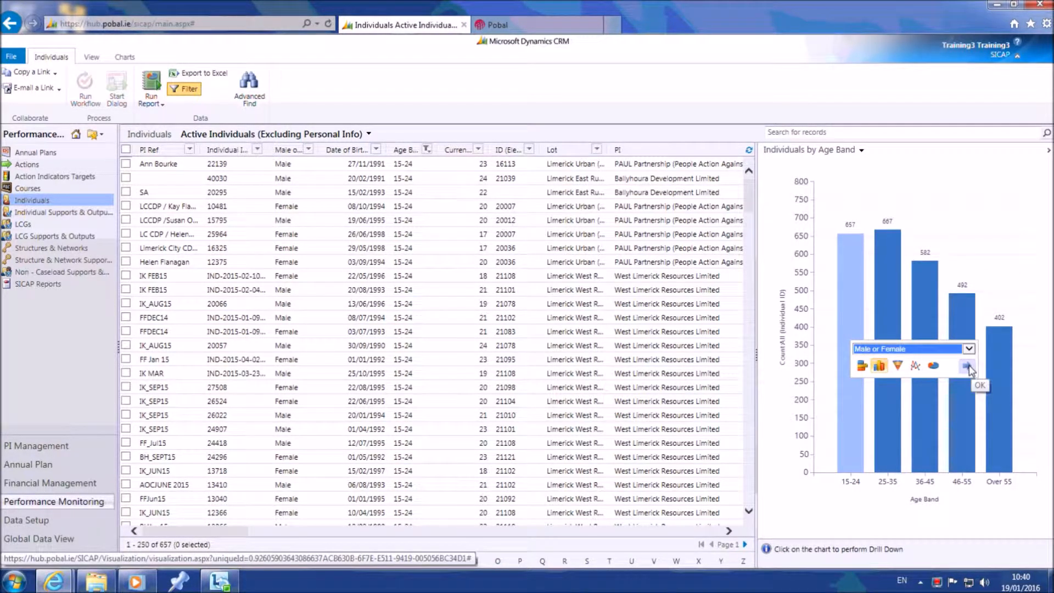
left_click(980, 385)
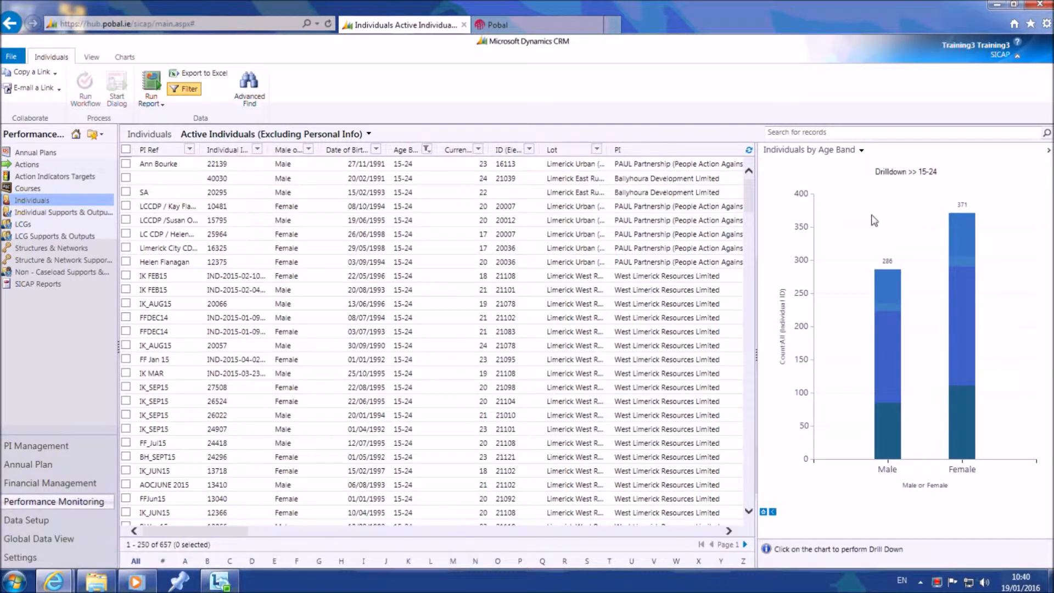
mouse_move(962, 189)
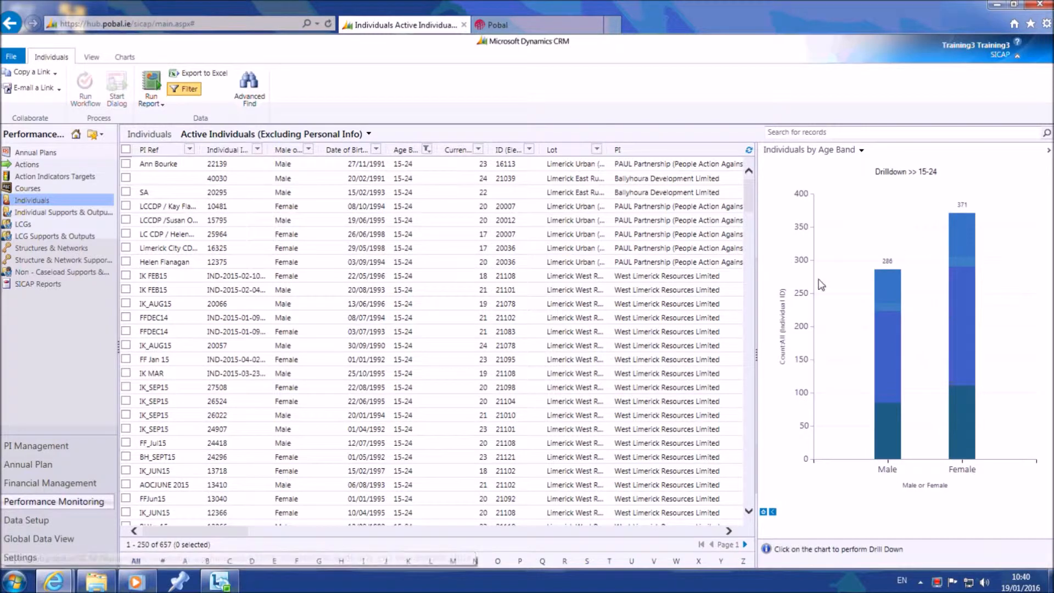
mouse_move(971, 237)
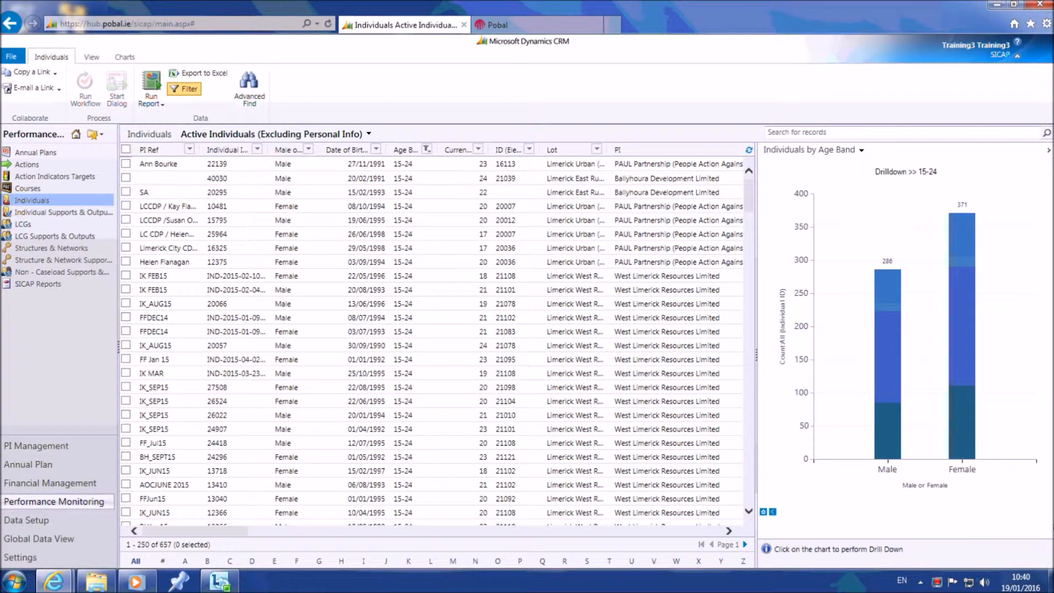
mouse_move(767, 512)
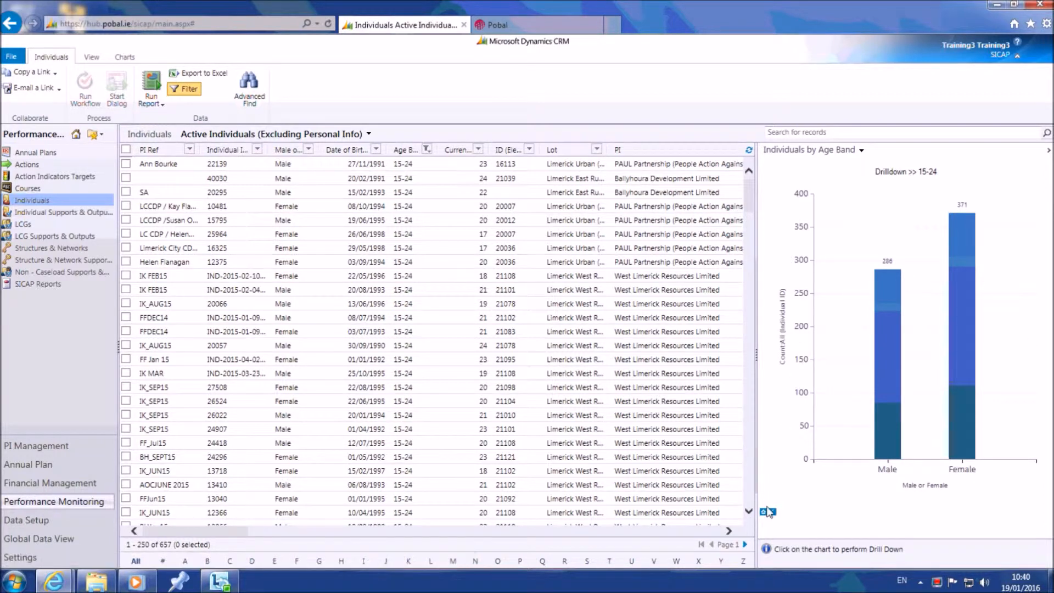
mouse_move(772, 513)
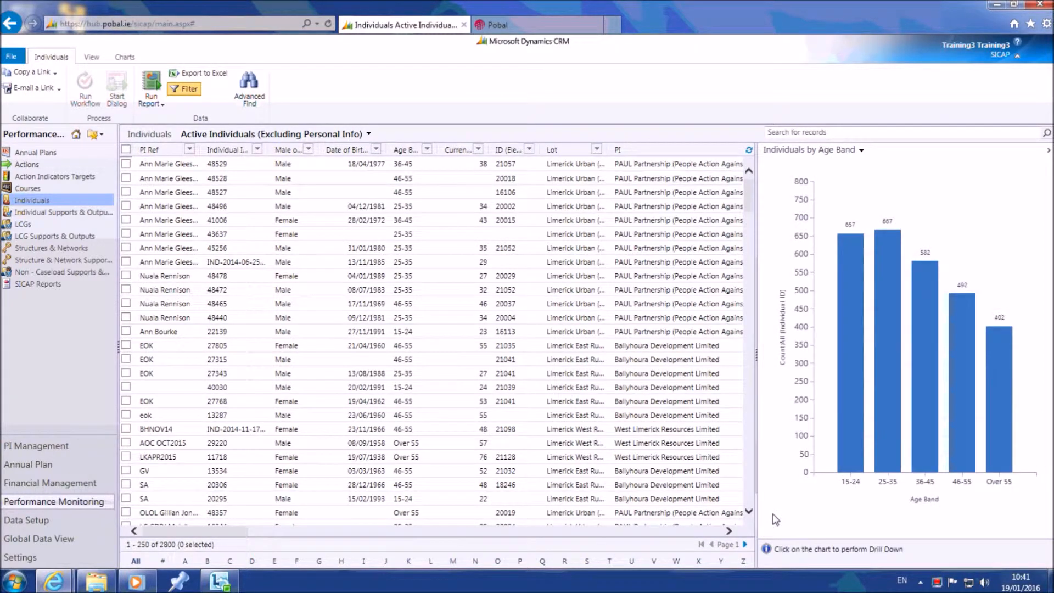
mouse_move(768, 438)
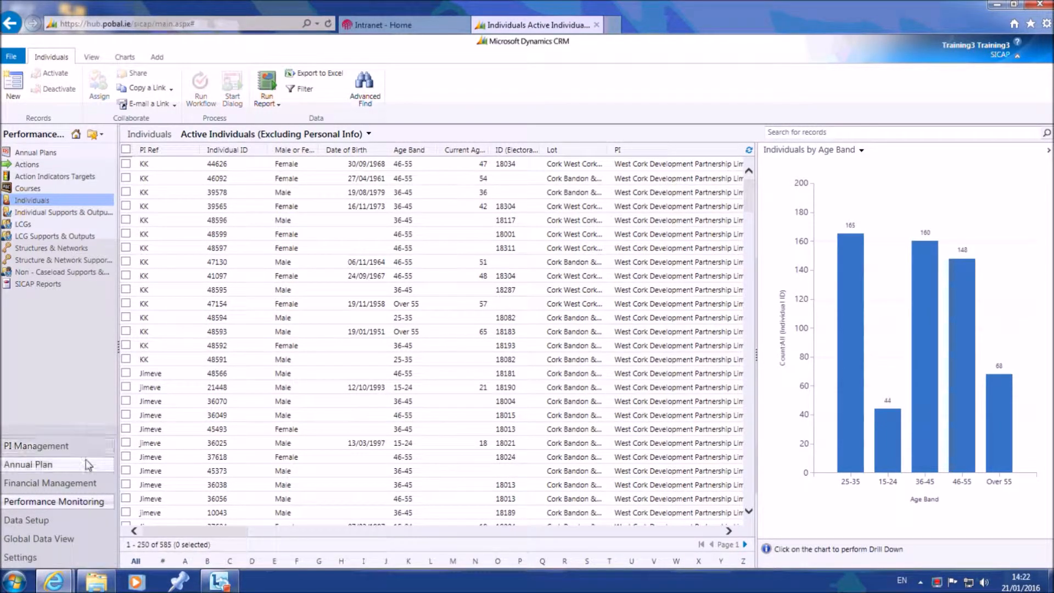
mouse_move(86, 469)
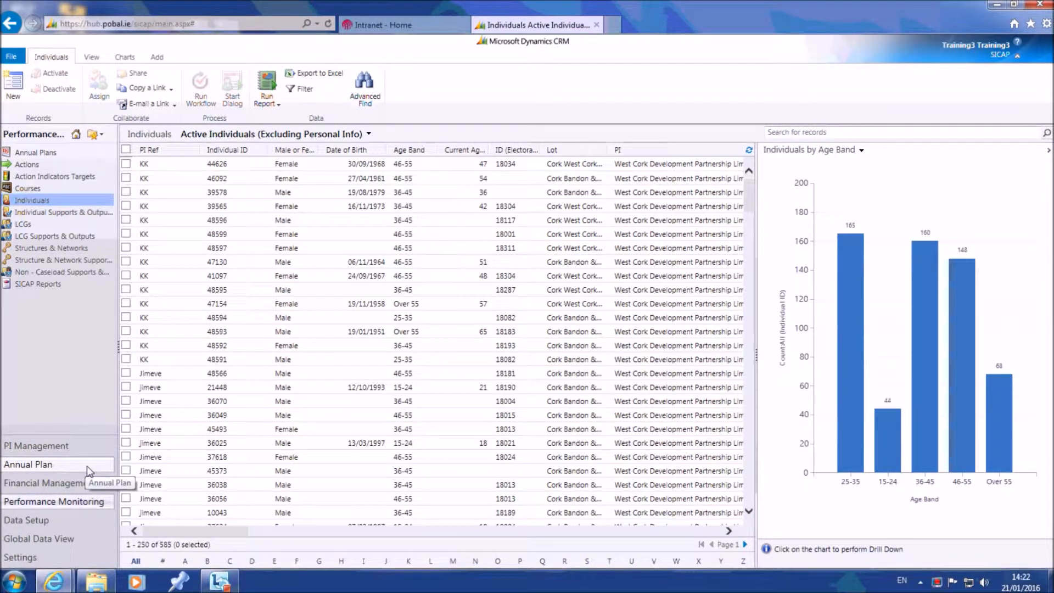
mouse_move(85, 505)
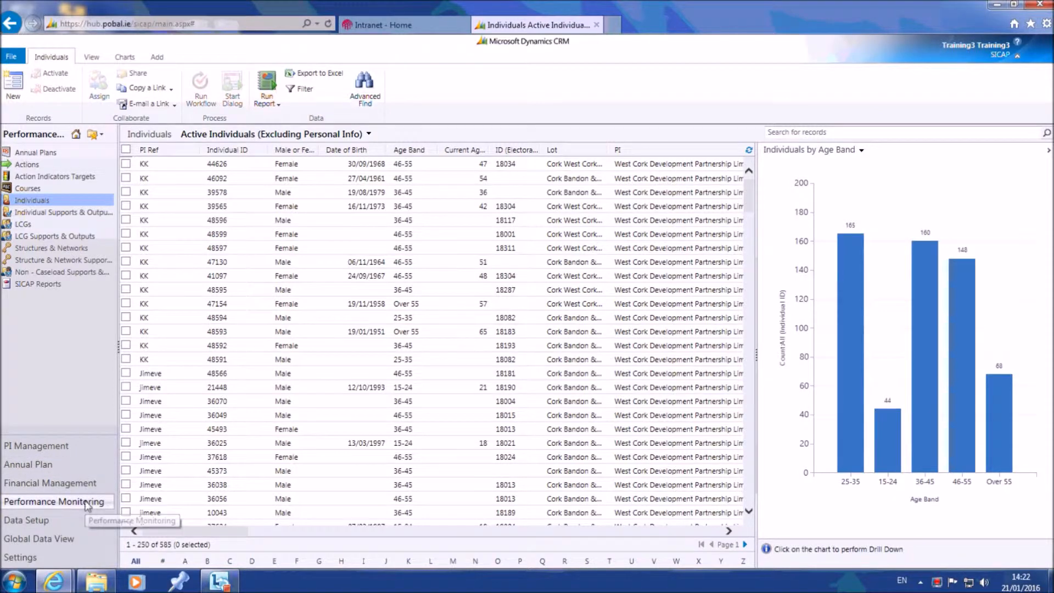
mouse_move(31, 200)
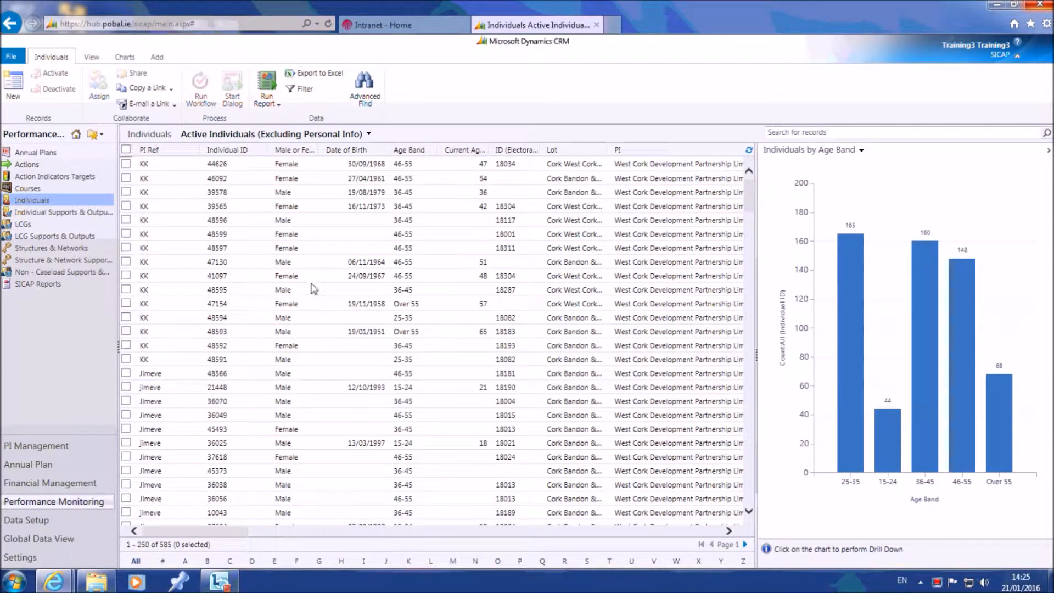
mouse_move(124, 56)
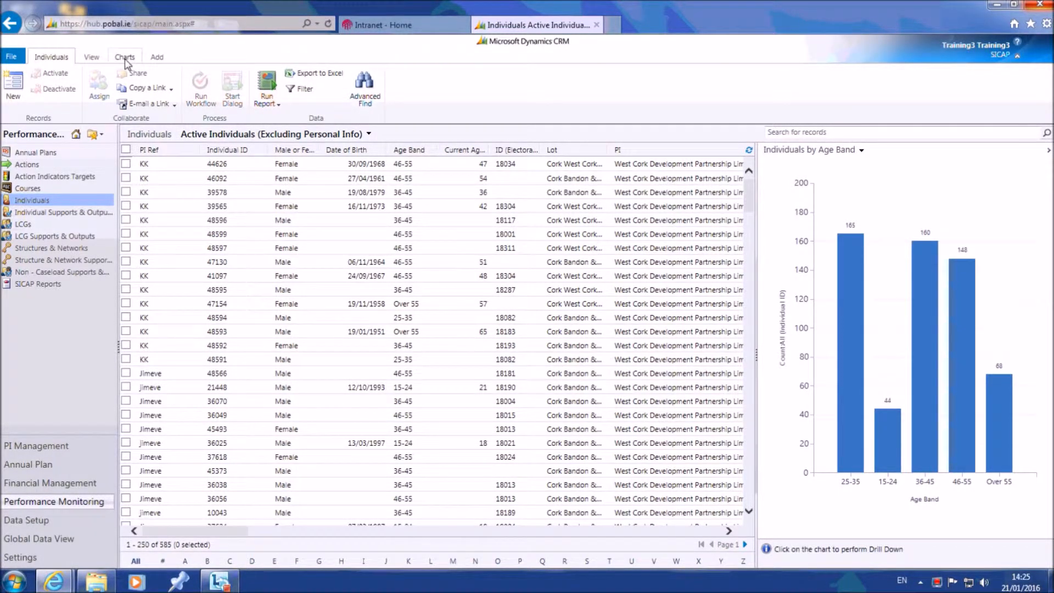
- Start a new chart and paste in the title 'Number of interventions by gender'
left_click(124, 56)
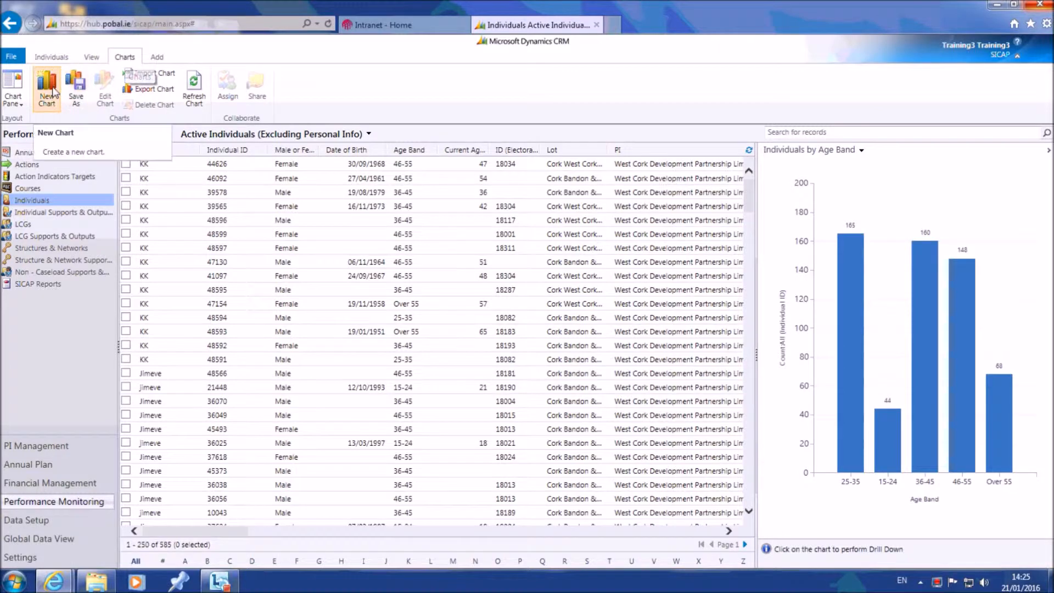
left_click(46, 88)
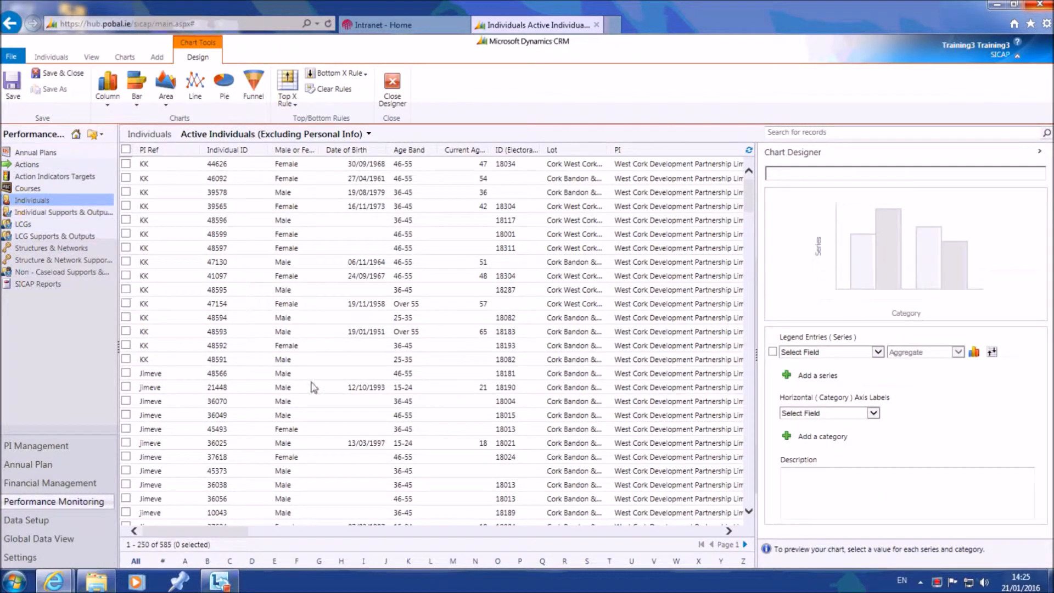
mouse_move(658, 422)
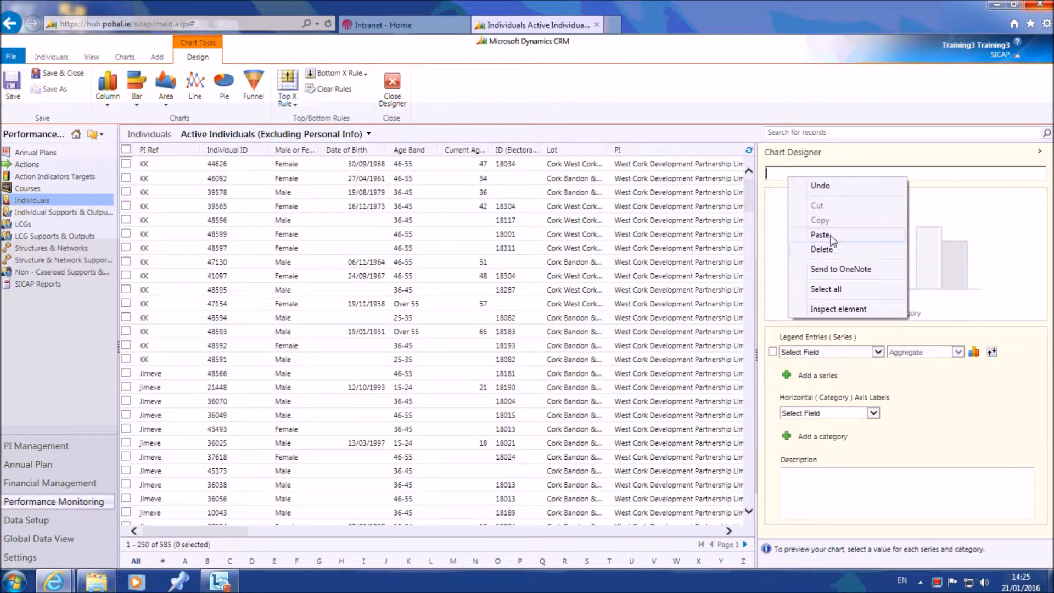
left_click(820, 235)
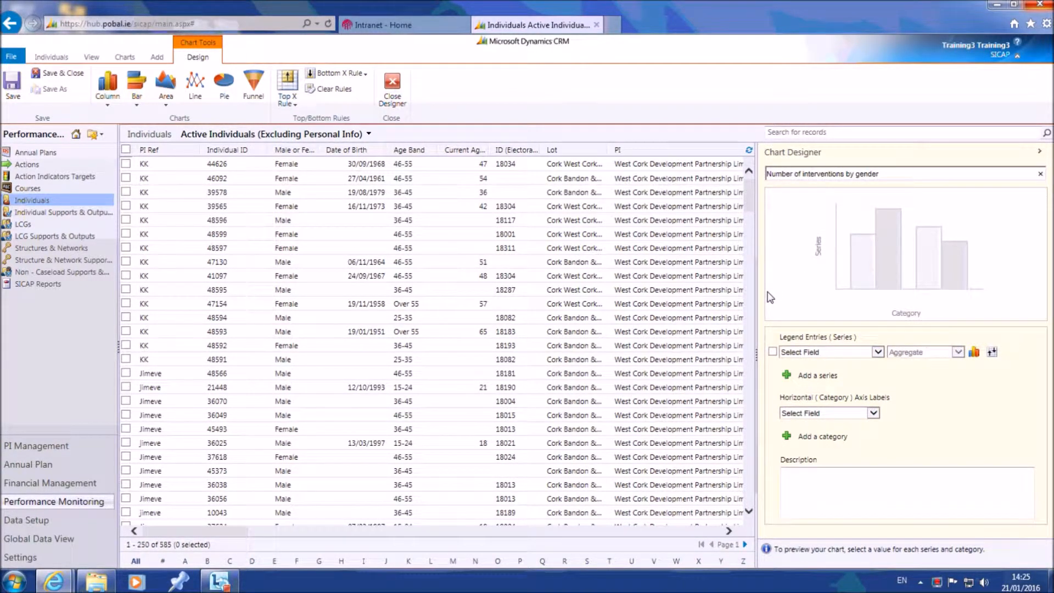
mouse_move(782, 312)
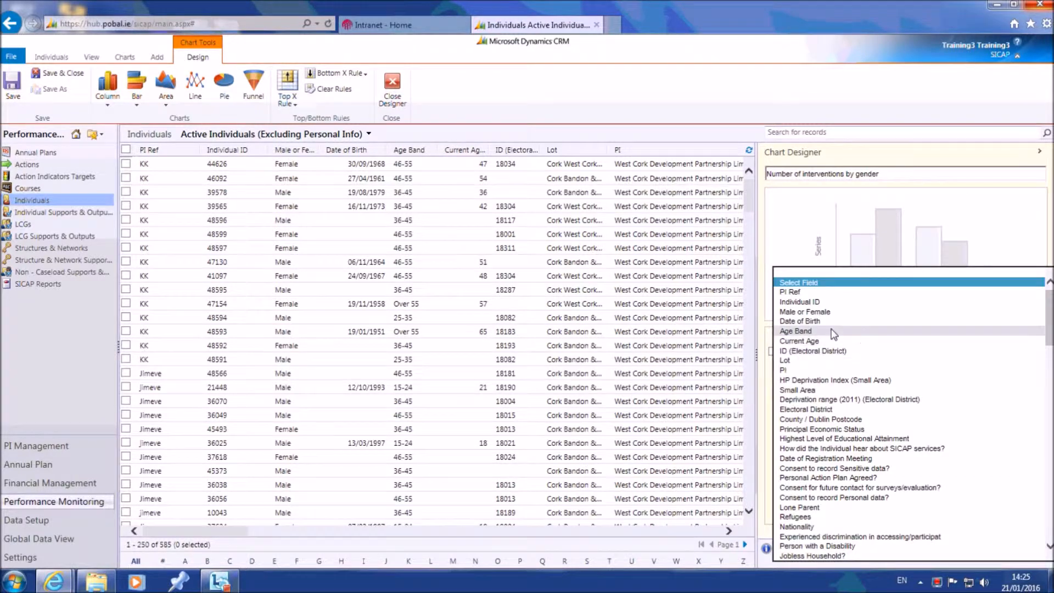
- Set Individual ID (Count:All) as the series and No. of Interventions 2015 as the category
left_click(799, 301)
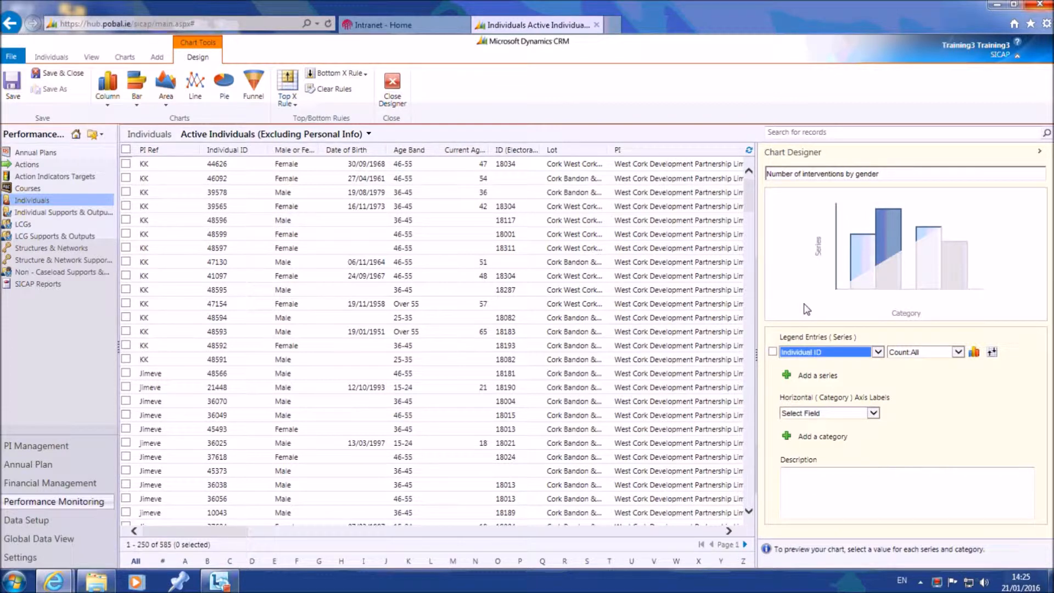
mouse_move(816, 344)
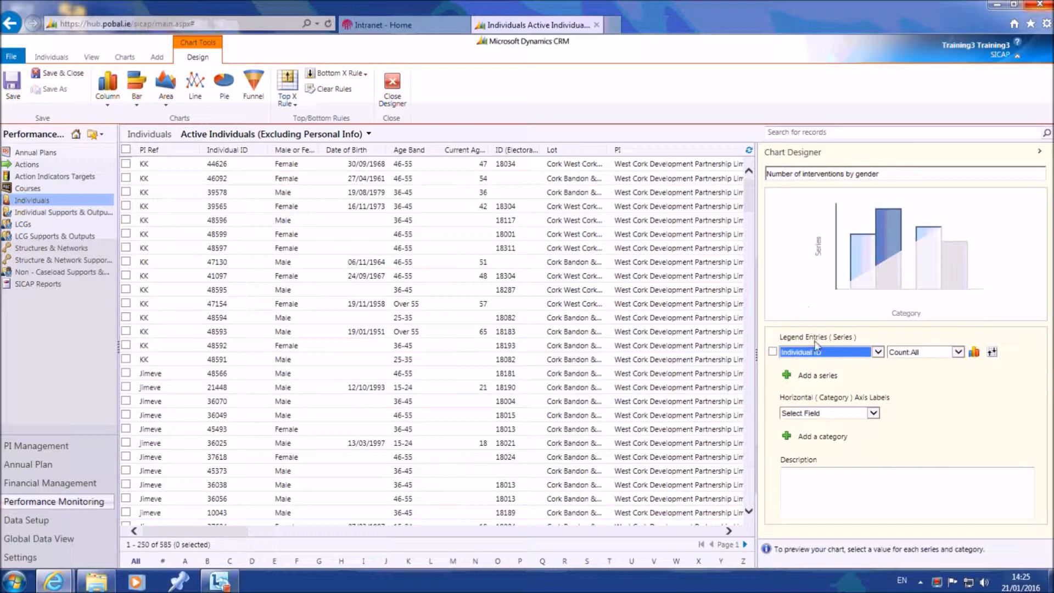
mouse_move(857, 370)
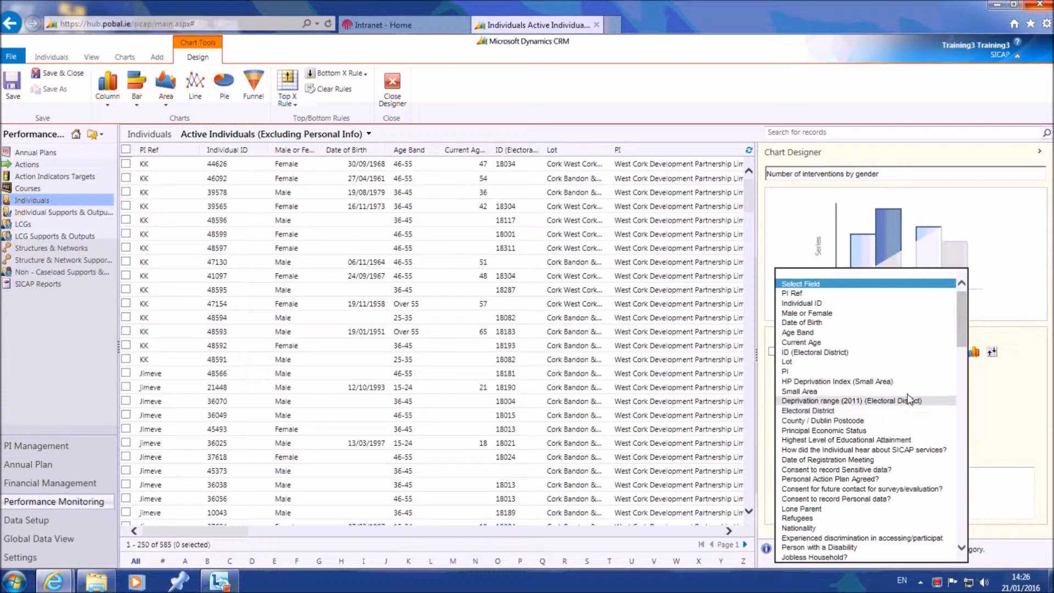
scroll("down", 3)
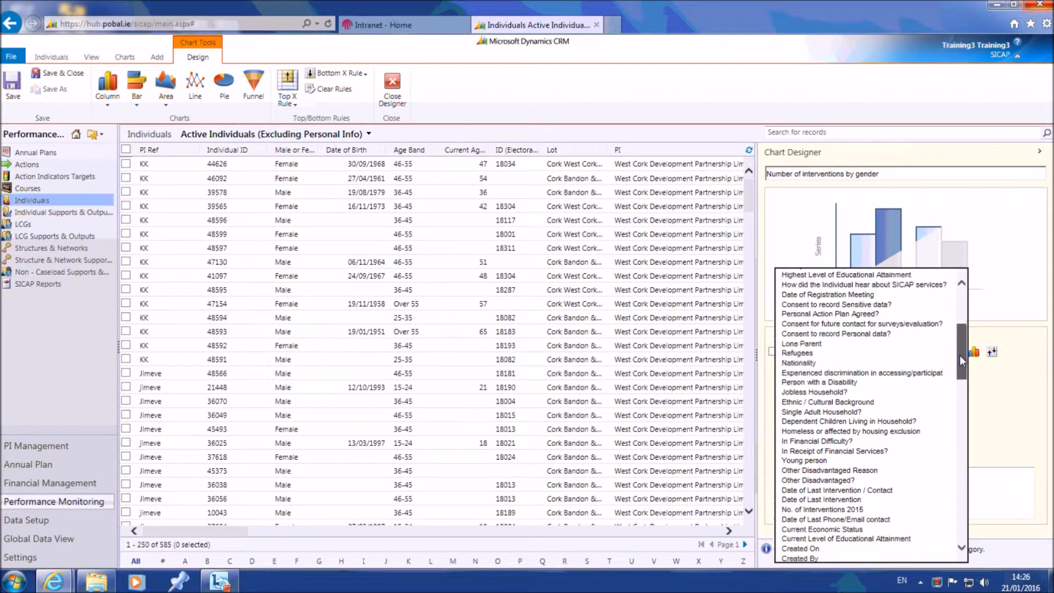
scroll("down", 3)
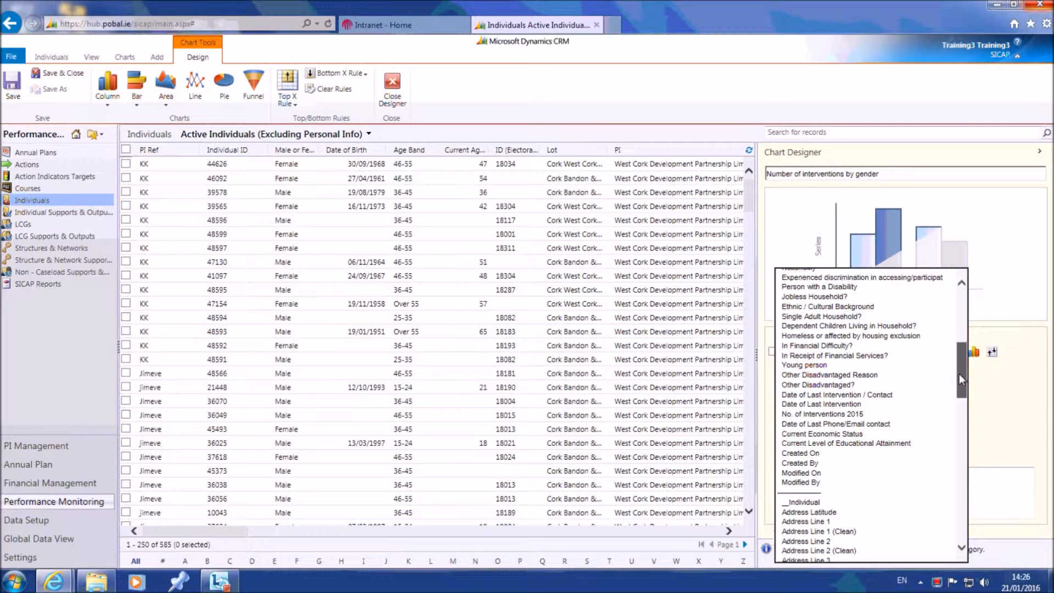
left_click(822, 414)
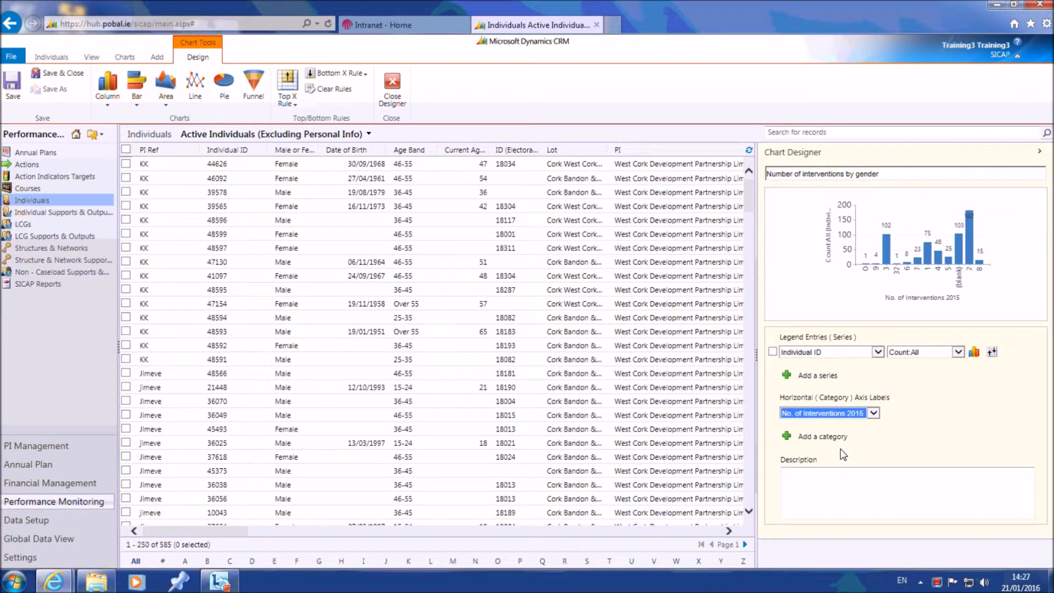
mouse_move(838, 455)
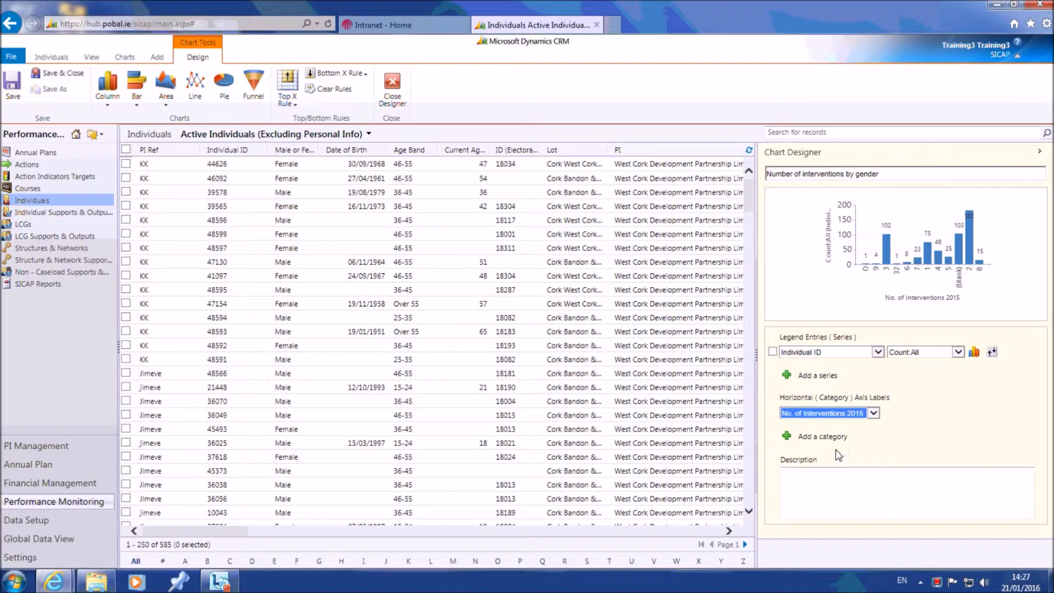
- Add Male or Female as a second category so bars split by gender
left_click(821, 436)
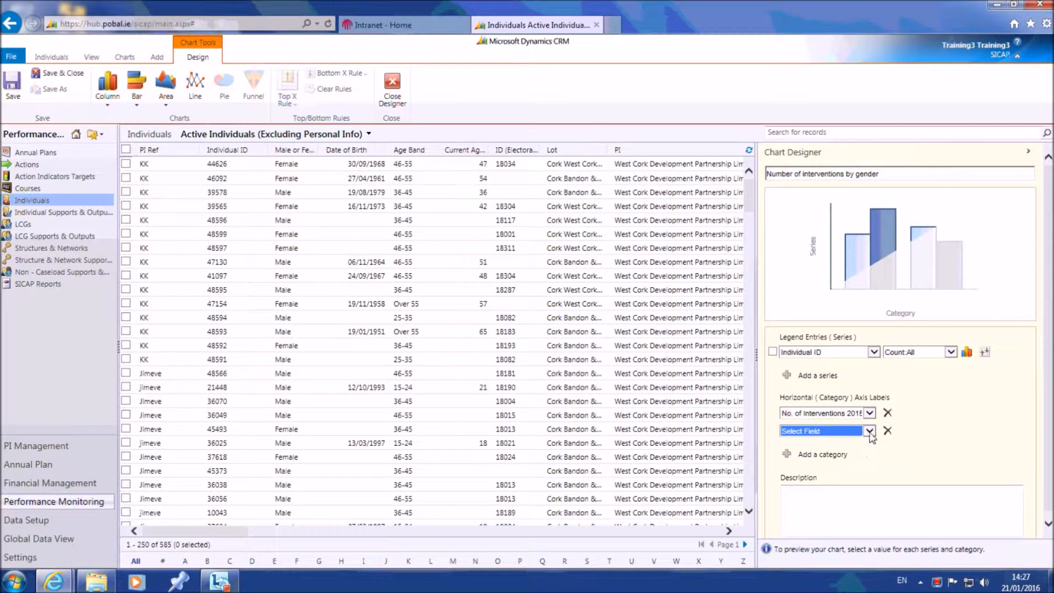
left_click(869, 430)
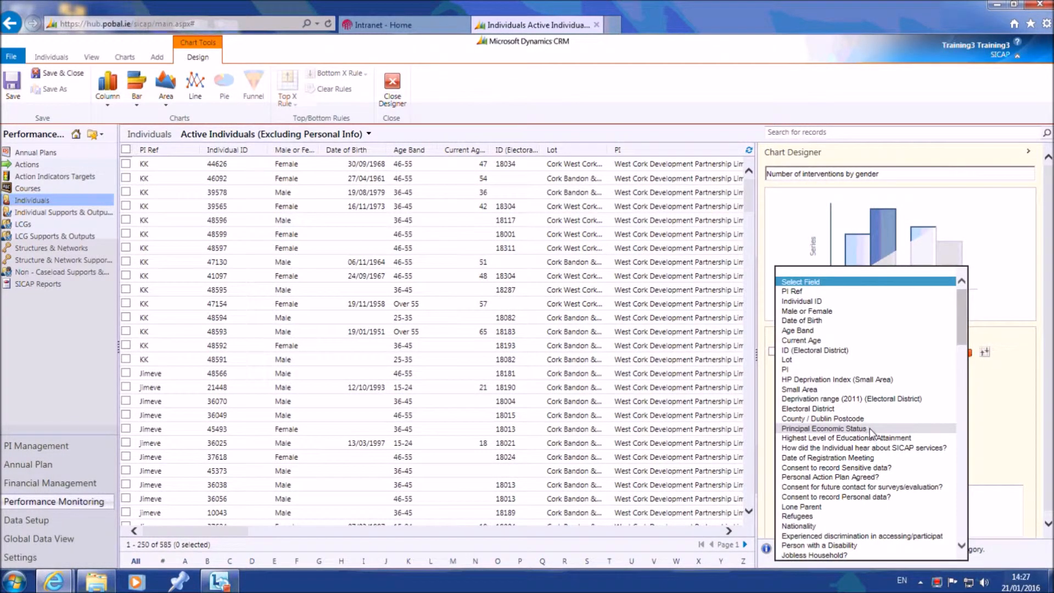
left_click(806, 311)
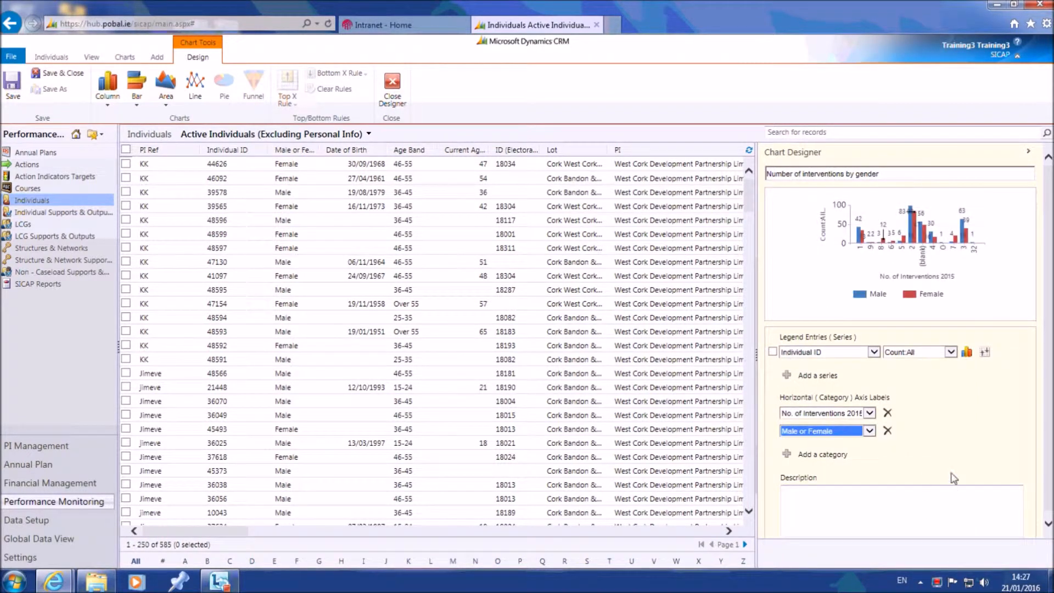
mouse_move(971, 316)
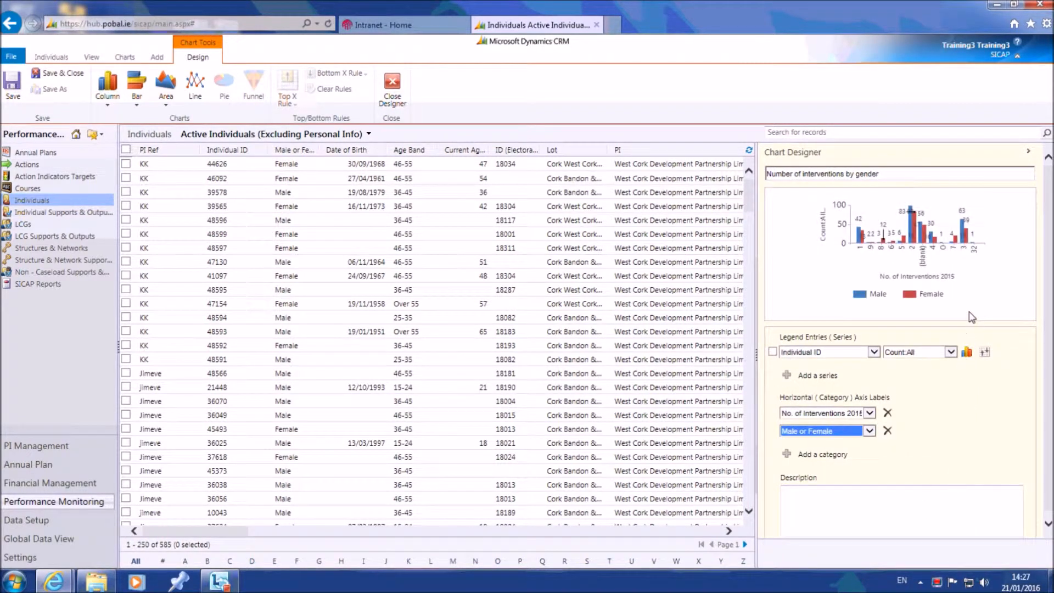
mouse_move(195, 85)
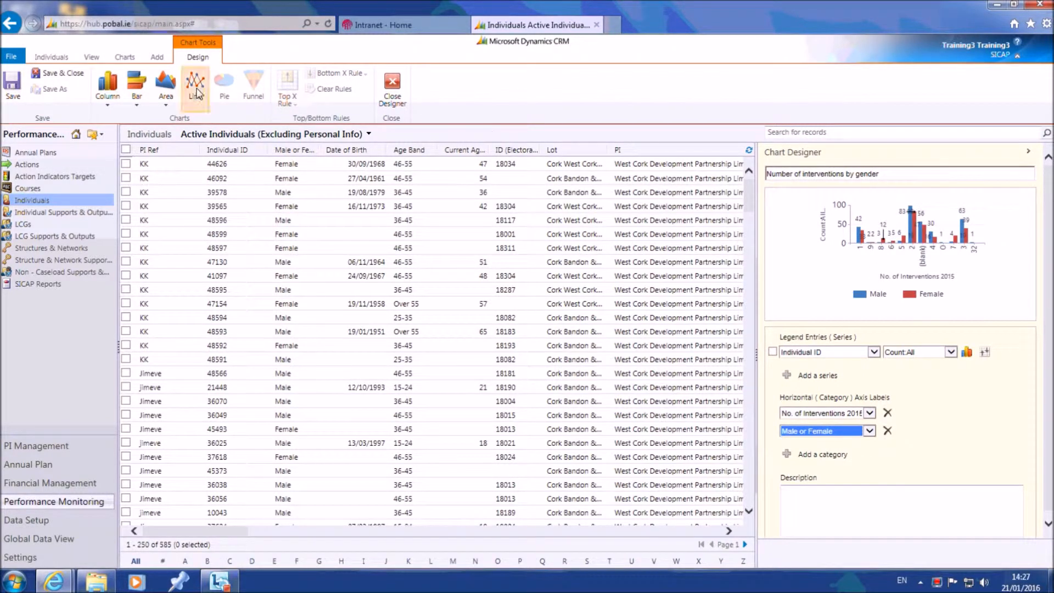
mouse_move(70, 75)
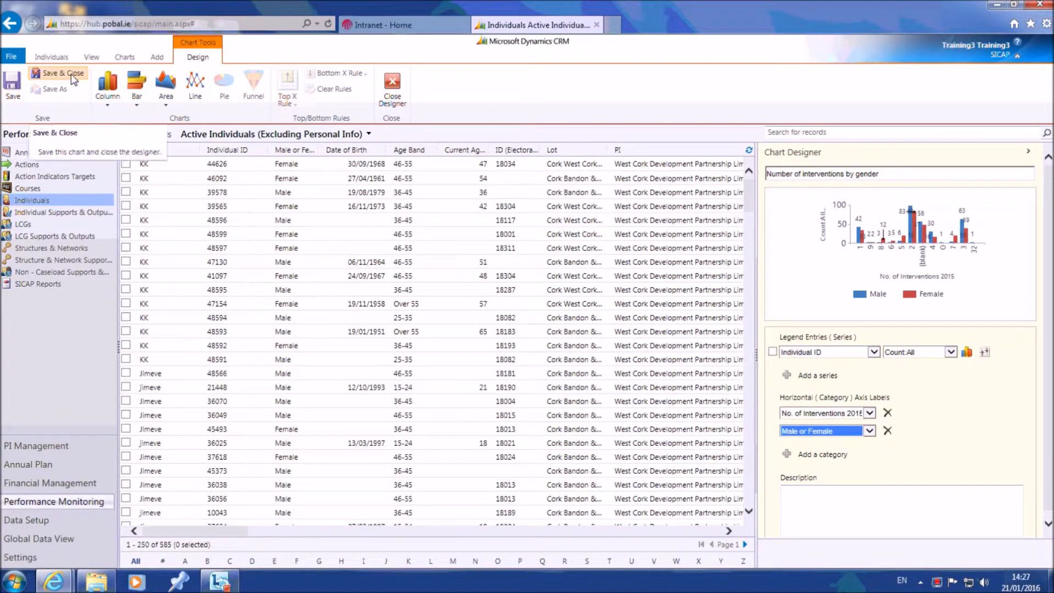
- Save and close the chart so it displays beside the Active Individuals list
left_click(65, 72)
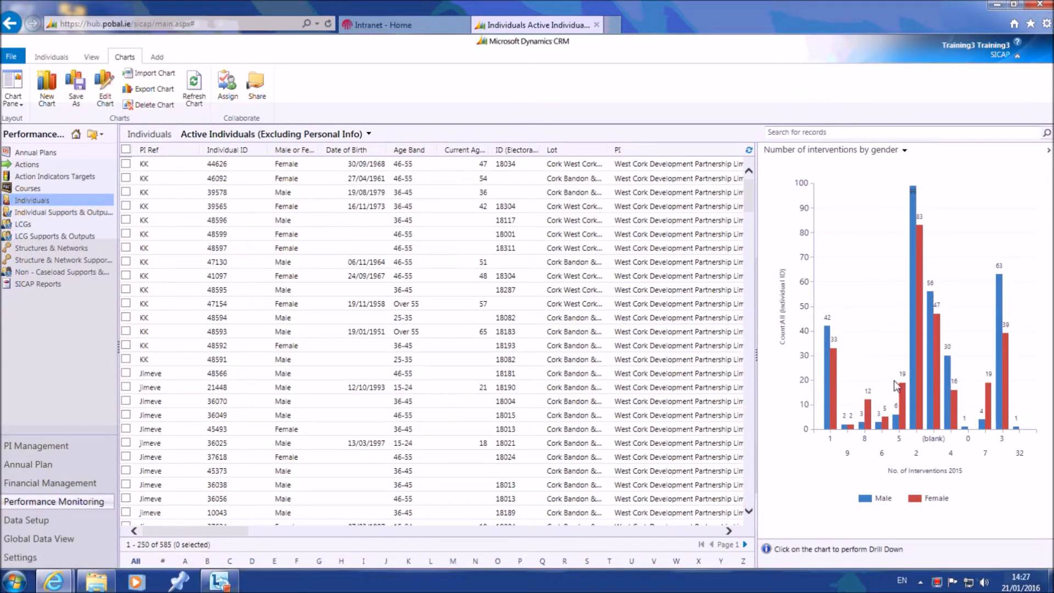
mouse_move(896, 374)
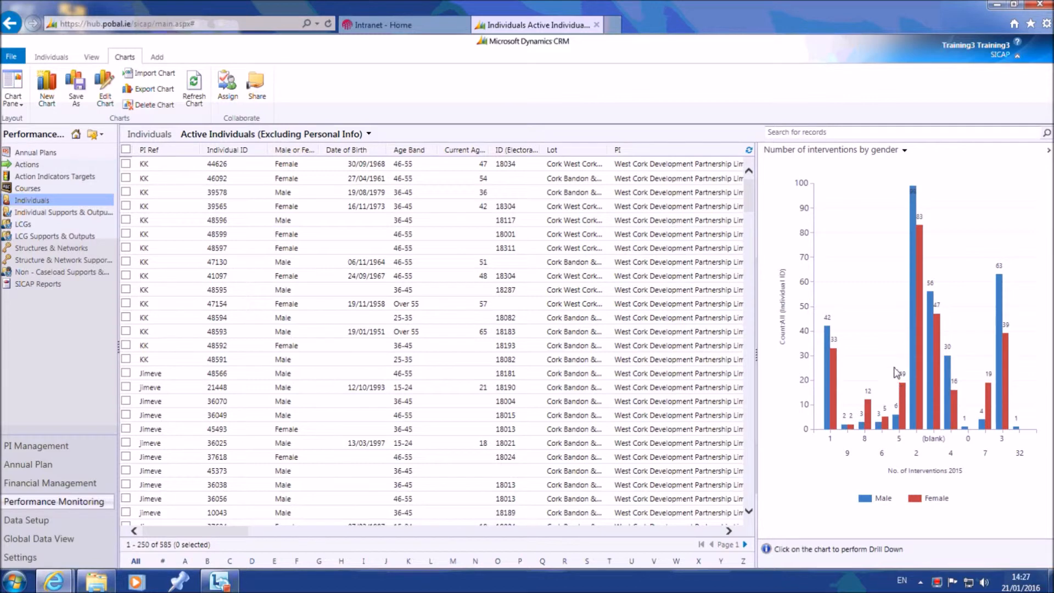